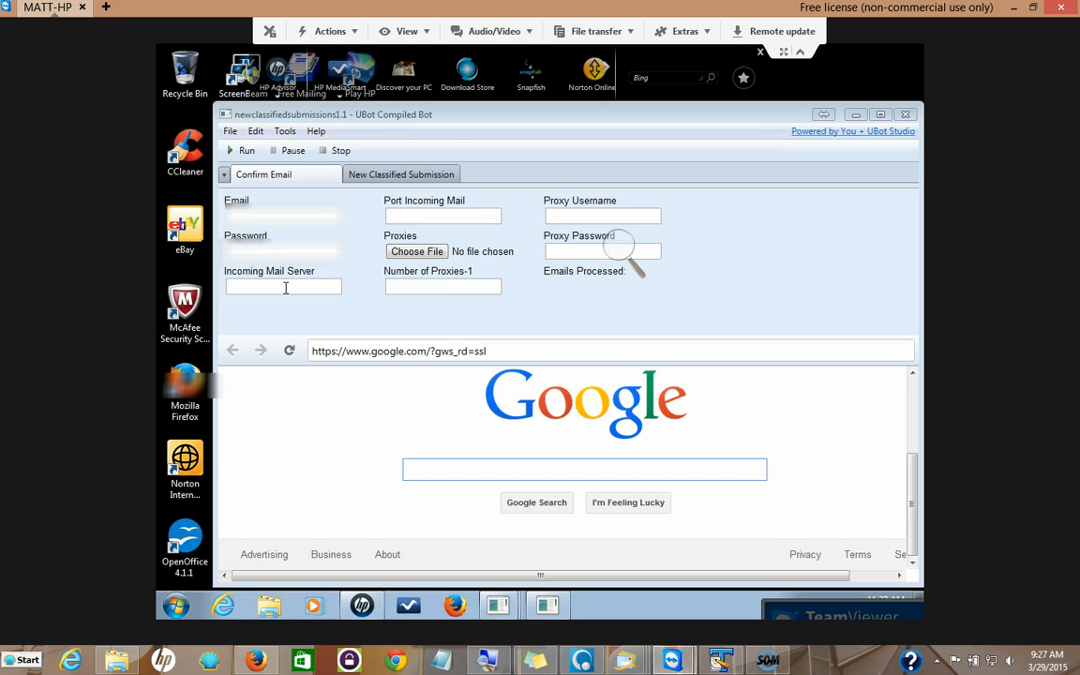
{"action": "mouse_move", "coordinate": [364, 208]}
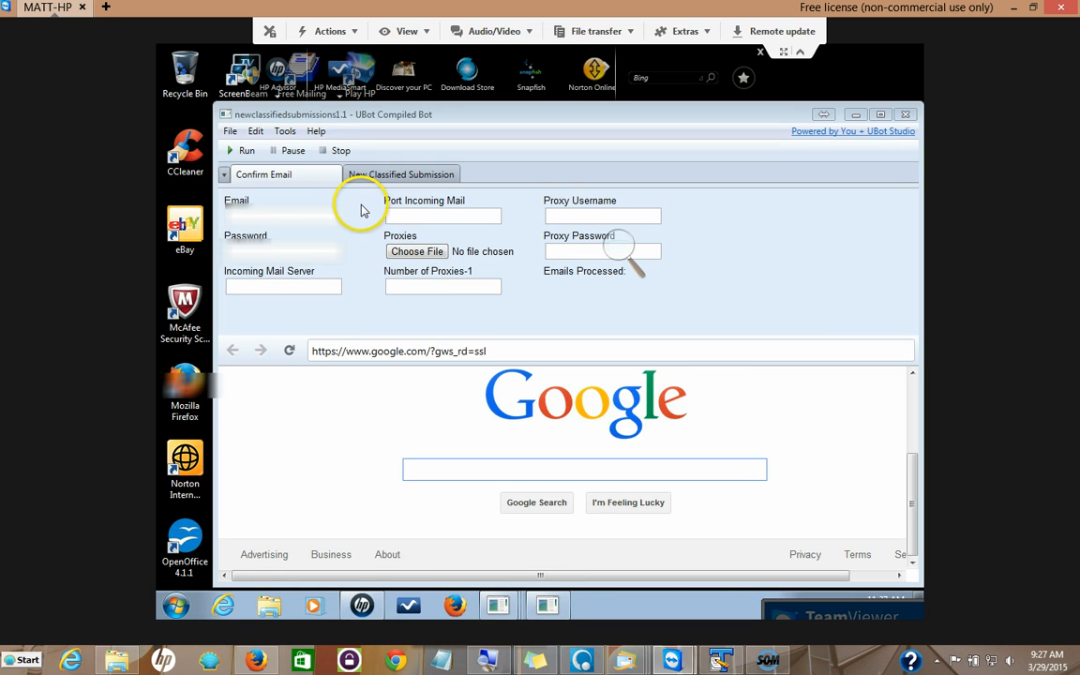
{"action": "mouse_move", "coordinate": [363, 210]}
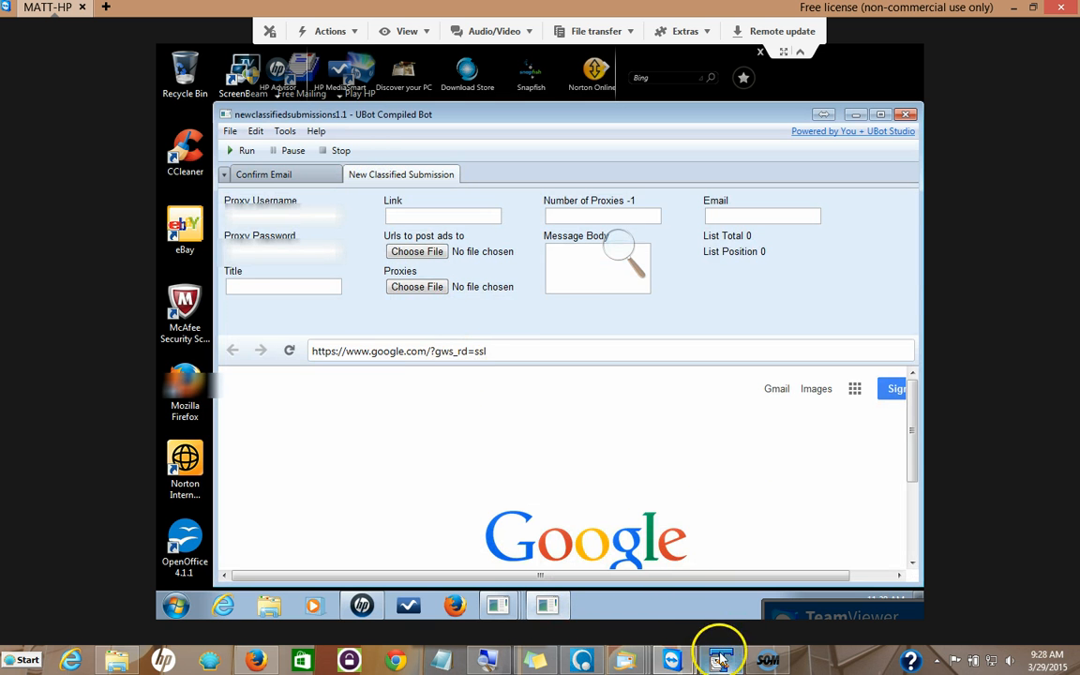
Step: Copy the spun headline line from the CassandraSales6792 template into the bot's Title field
{"action": "left_click", "coordinate": [720, 657]}
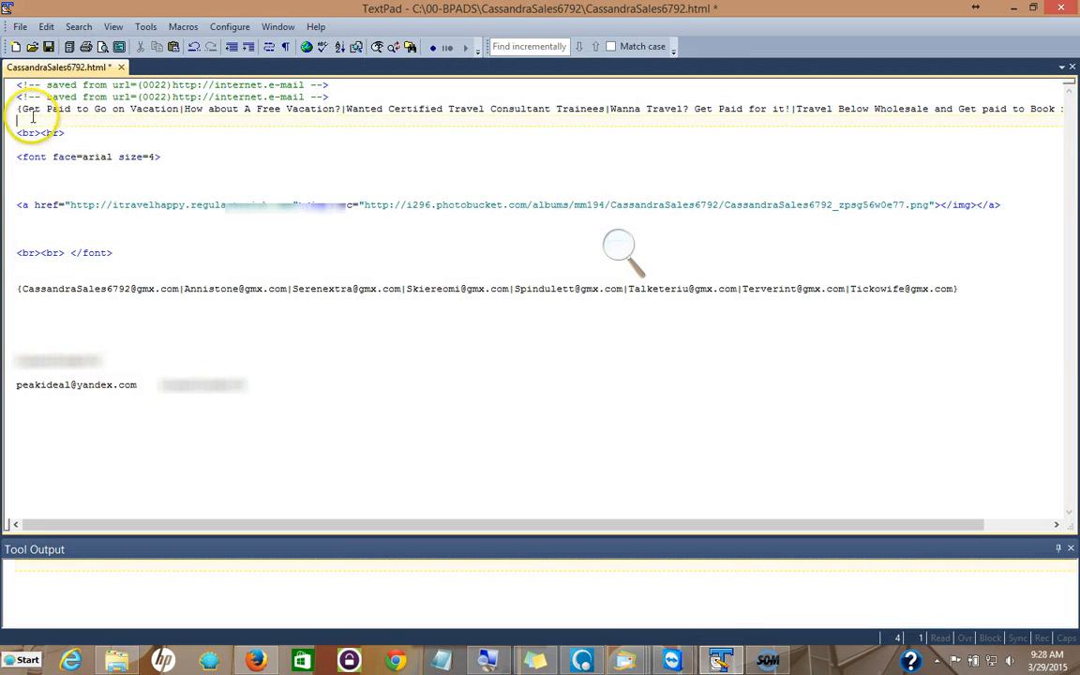
{"action": "right_click", "coordinate": [33, 120]}
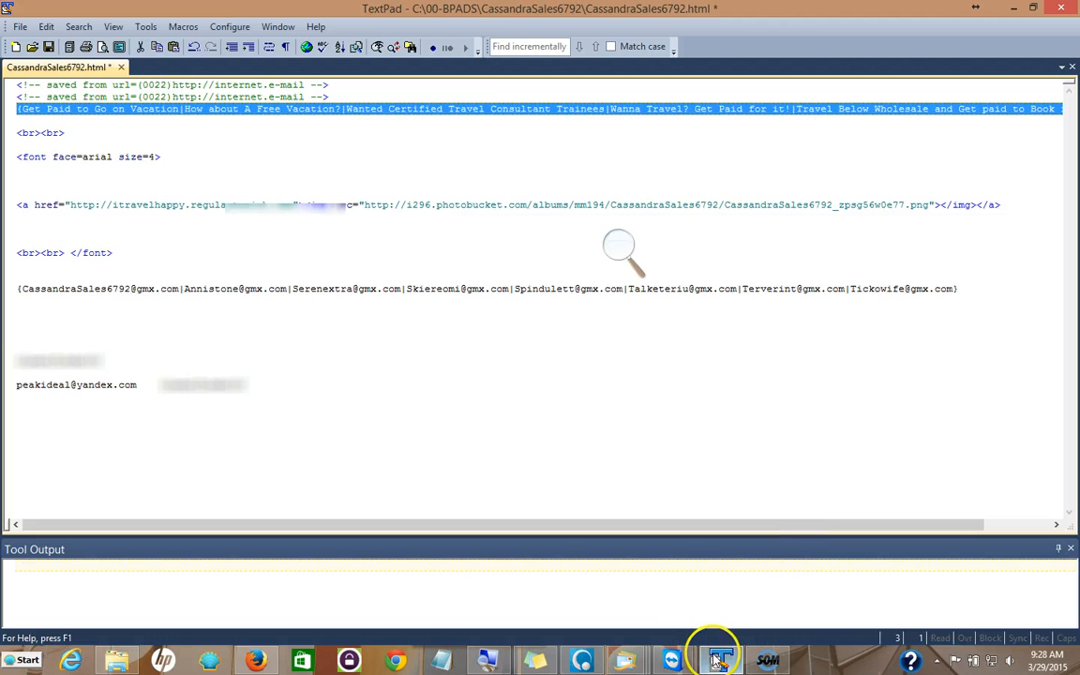
{"action": "mouse_move", "coordinate": [672, 660]}
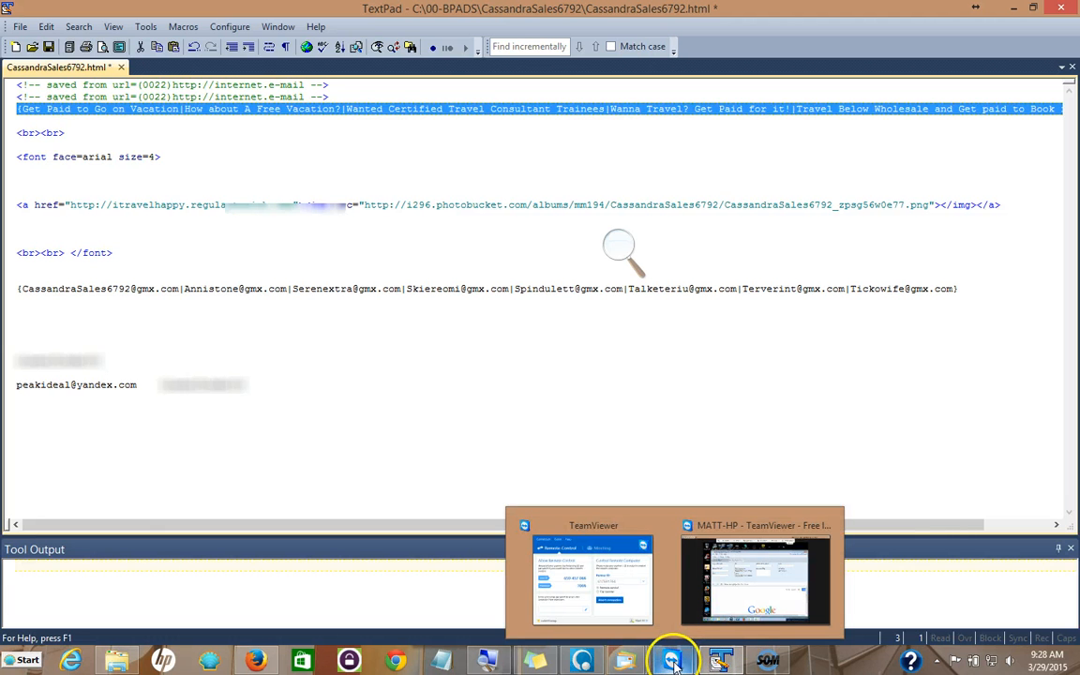
{"action": "left_click", "coordinate": [755, 576]}
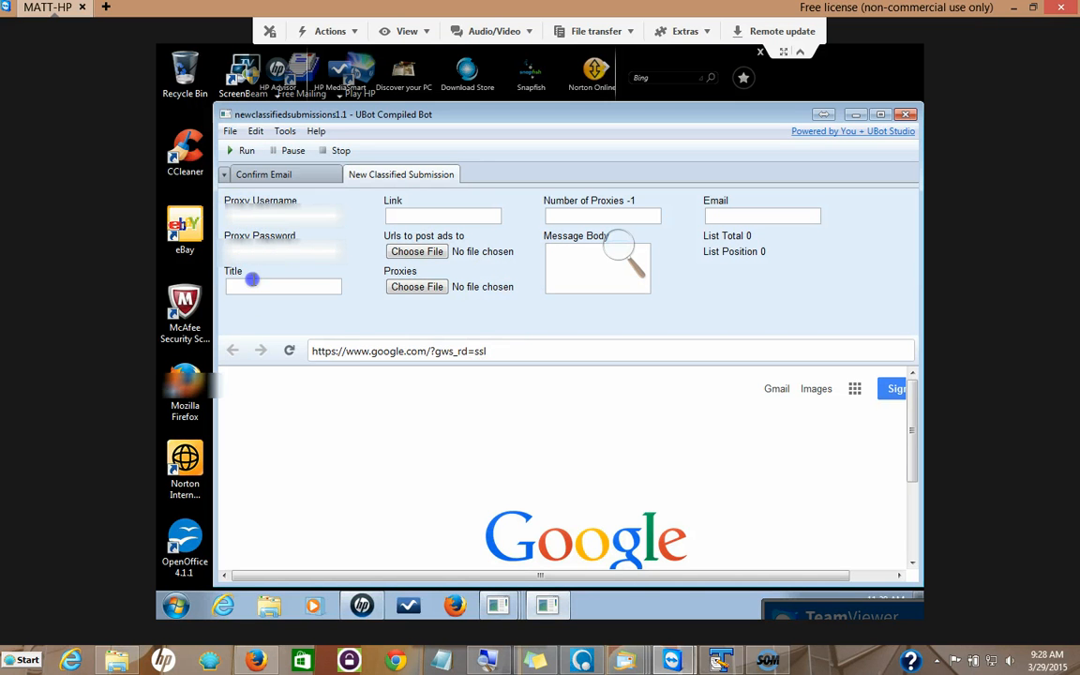
{"action": "left_click", "coordinate": [284, 286]}
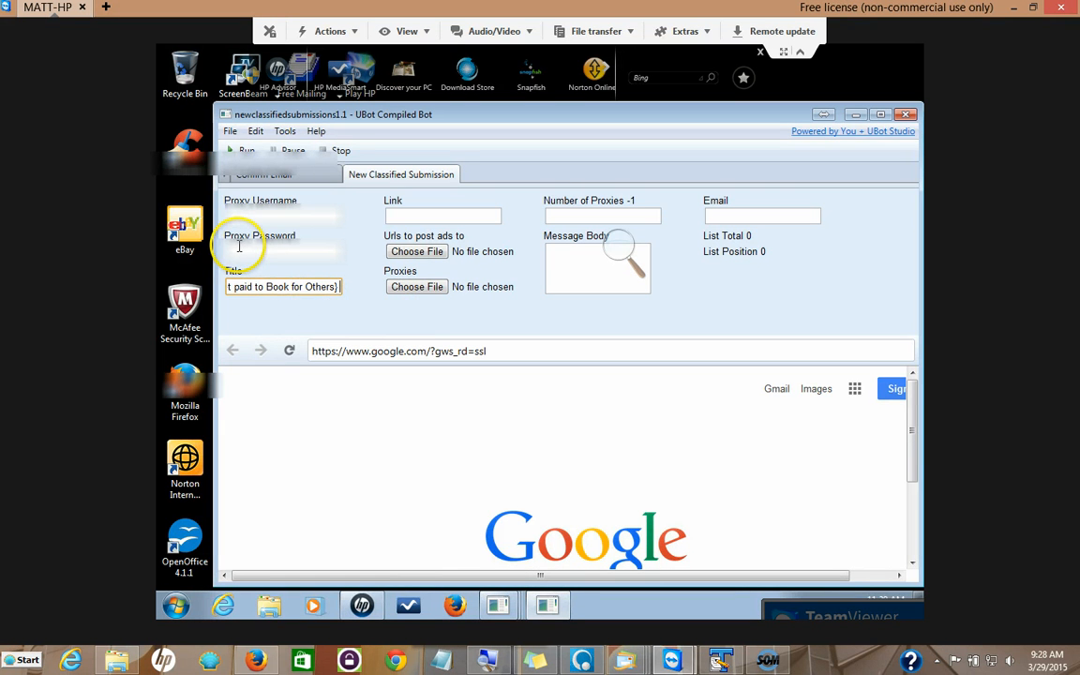
{"action": "mouse_move", "coordinate": [241, 245]}
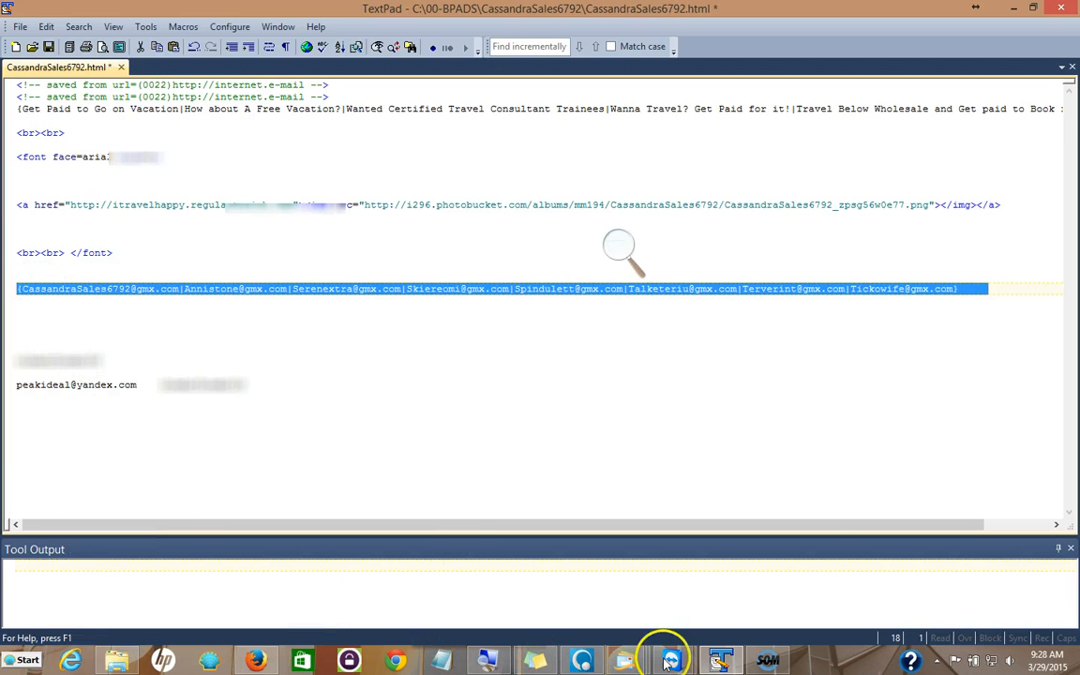
Step: Paste the copied spun email addresses into the Email box on the New Classified Submission tab
{"action": "left_click", "coordinate": [667, 660]}
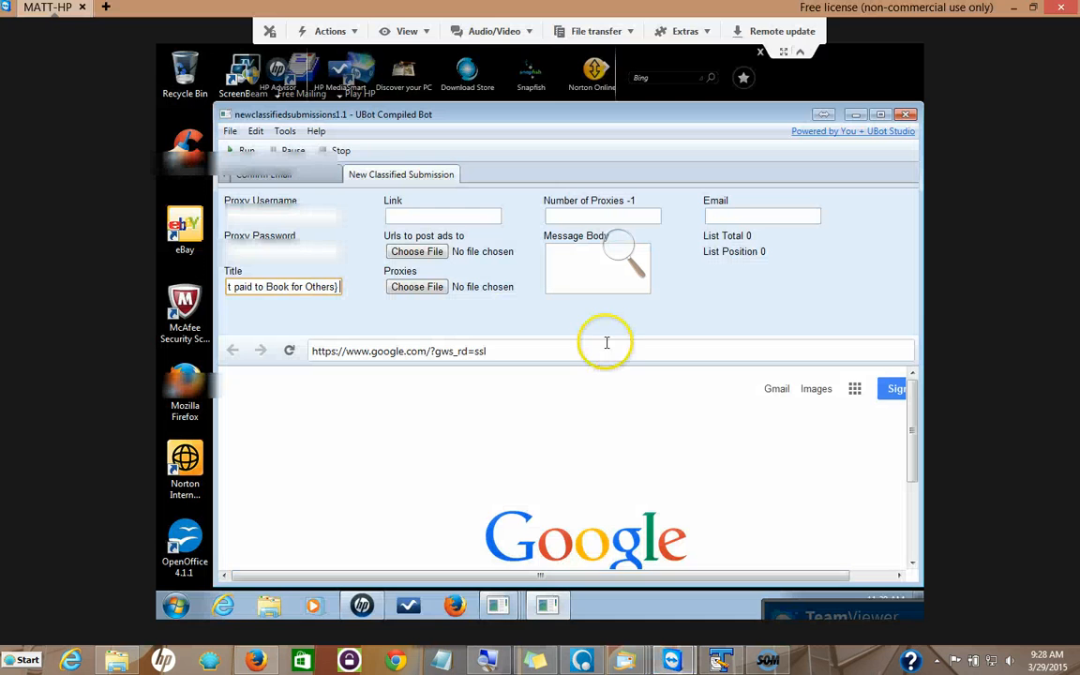
{"action": "mouse_move", "coordinate": [726, 211]}
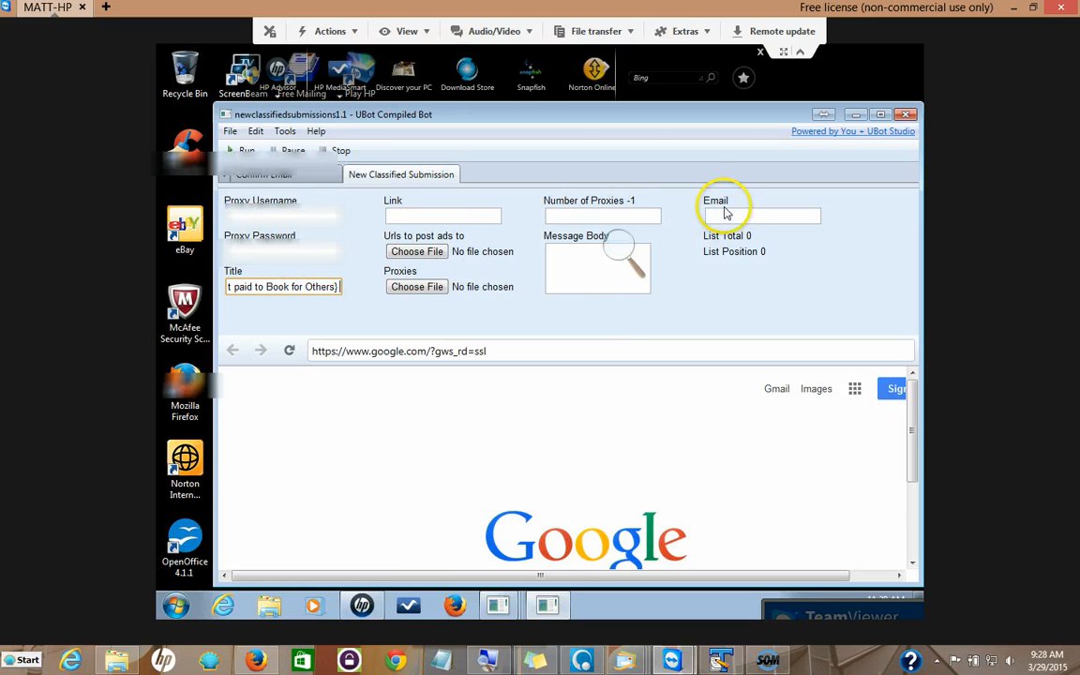
{"action": "right_click", "coordinate": [760, 215]}
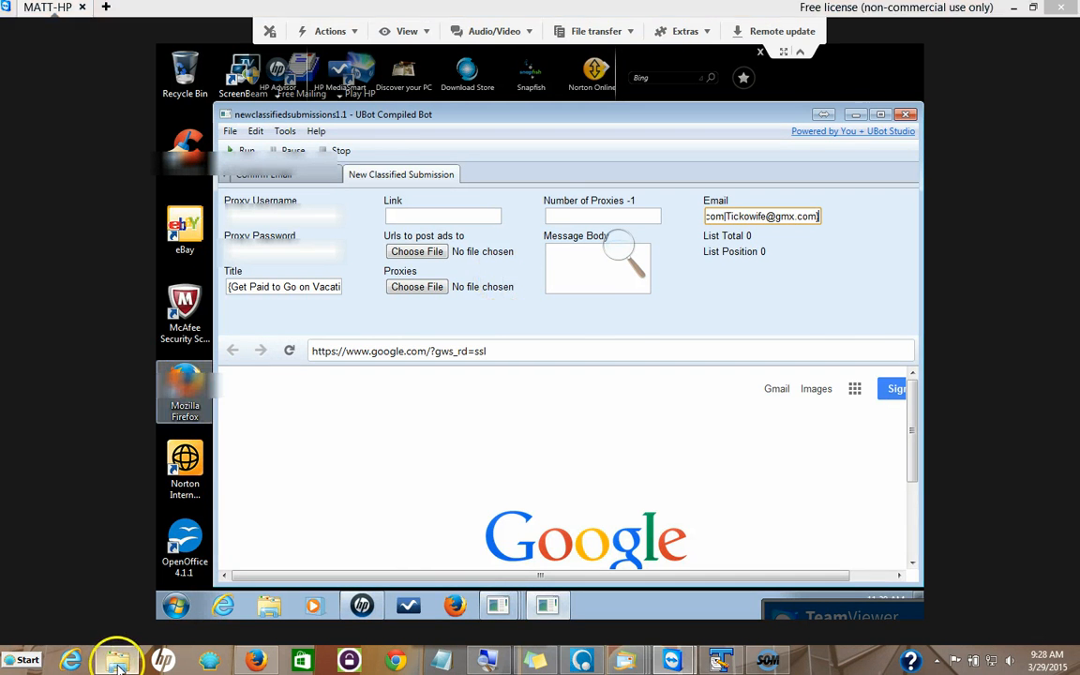
Step: Copy the classified ad description from cassandrasales.txt into the bot's Message Body
{"action": "left_click", "coordinate": [116, 659]}
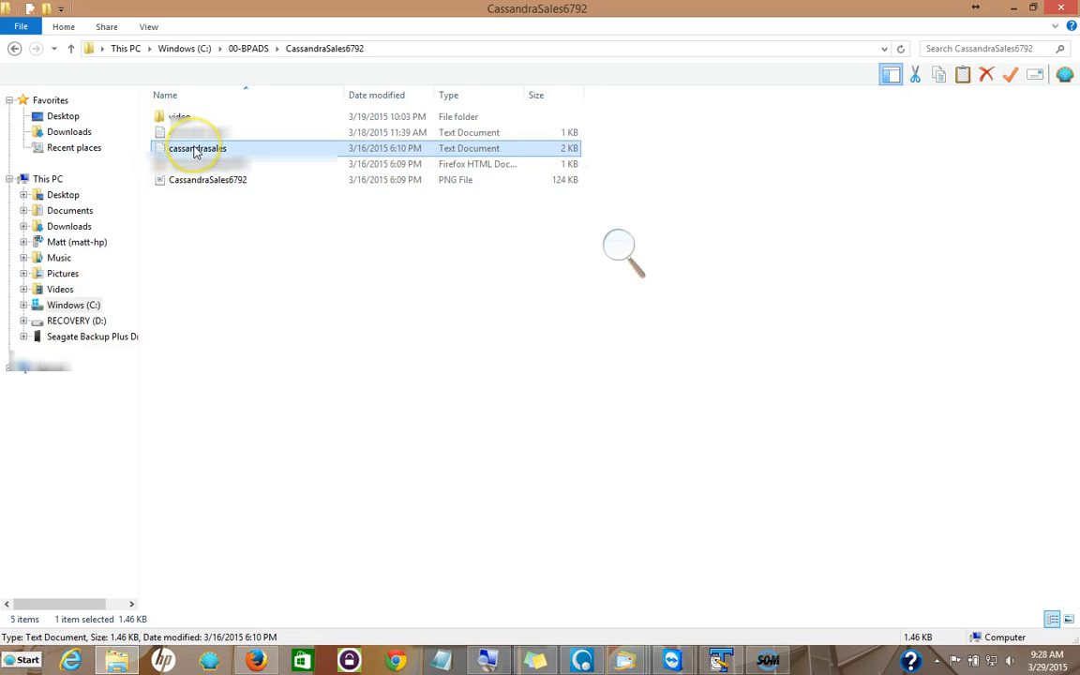
{"action": "double_click", "coordinate": [197, 148]}
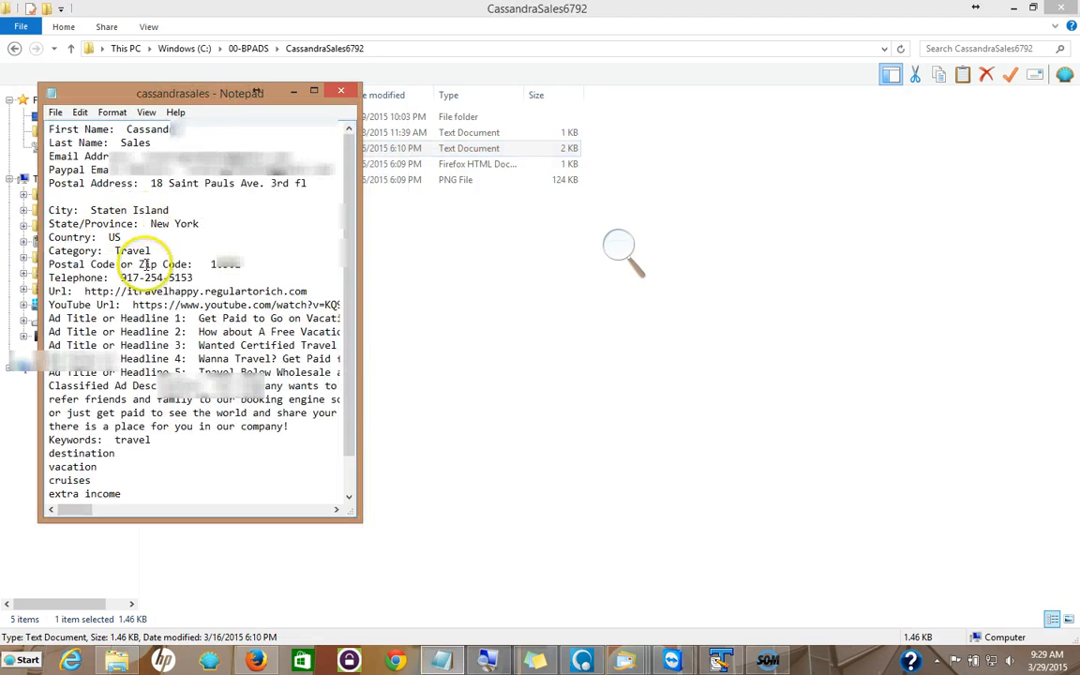
{"action": "scroll", "scroll_direction": "down", "scroll_amount": 3}
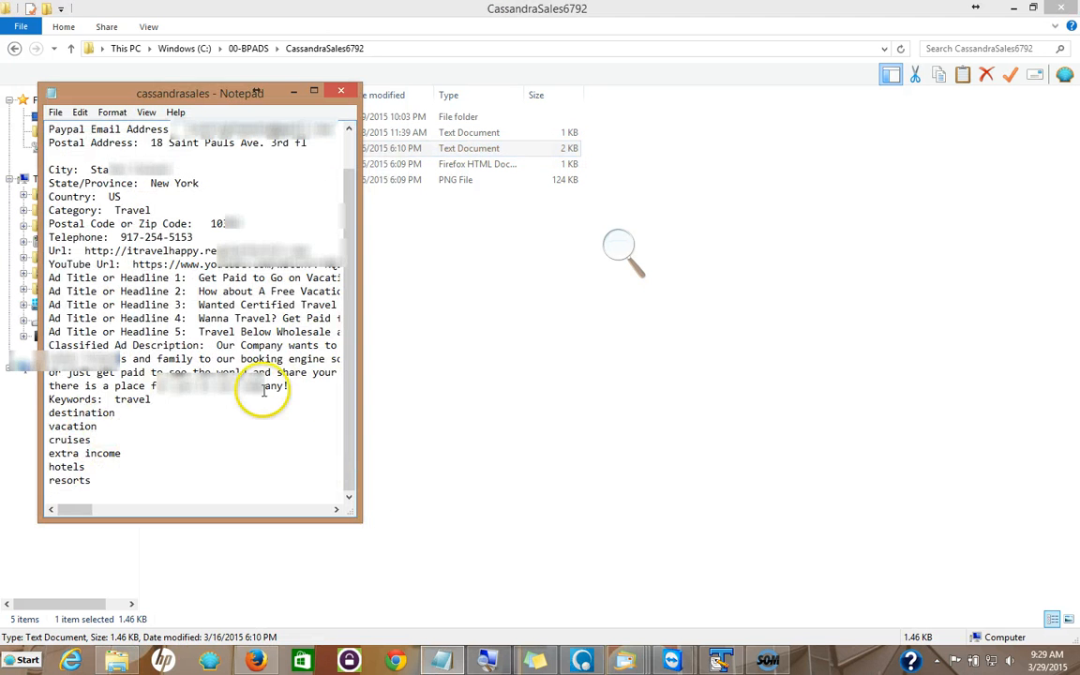
{"action": "left_click_drag", "start_coordinate": [208, 345], "coordinate": [300, 385]}
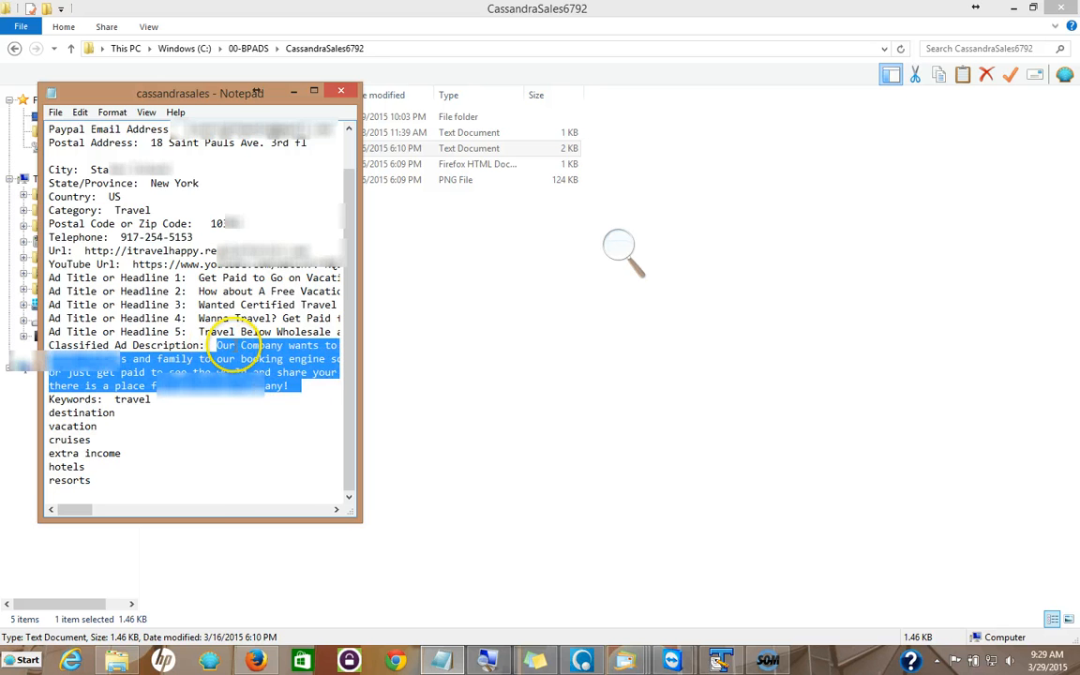
{"action": "mouse_move", "coordinate": [664, 642]}
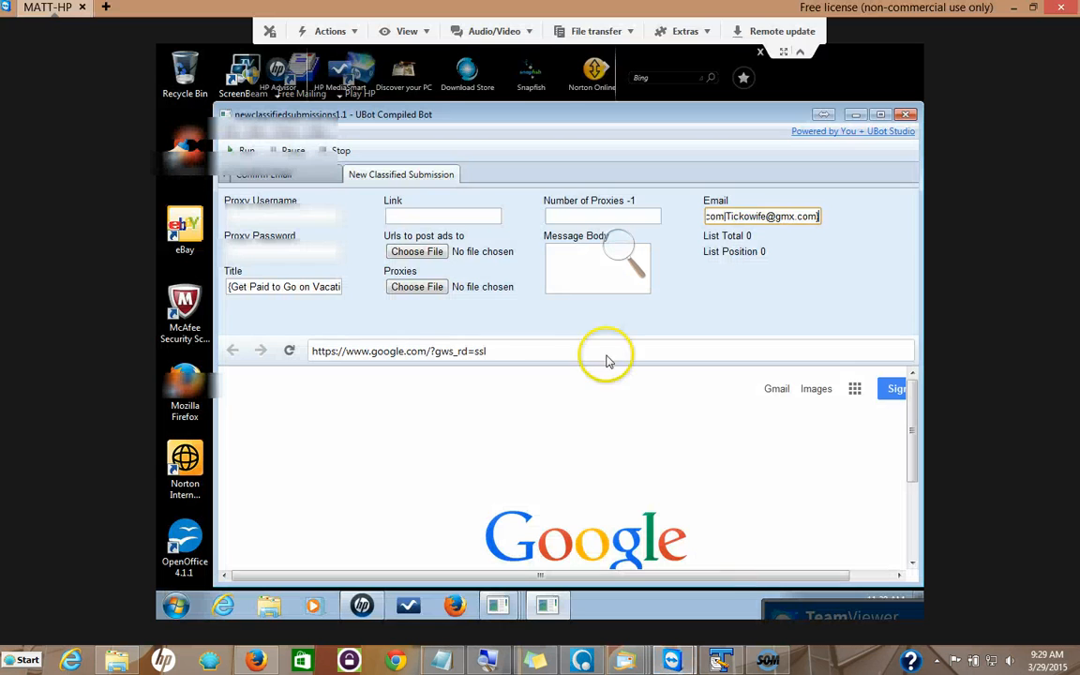
{"action": "right_click", "coordinate": [597, 258]}
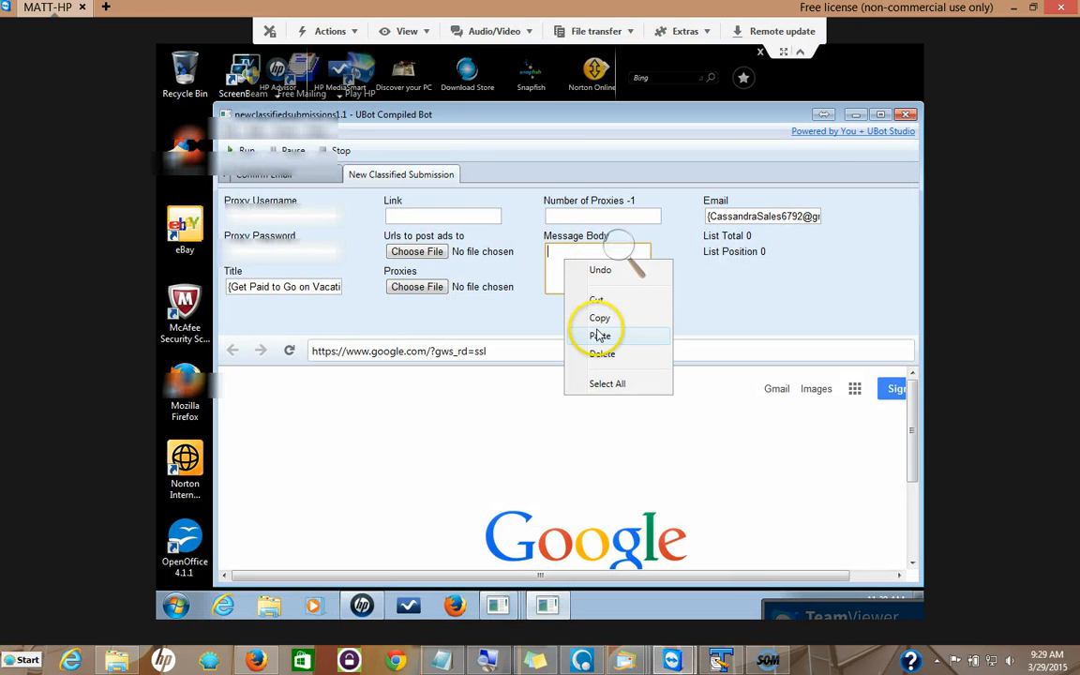
{"action": "left_click", "coordinate": [600, 335]}
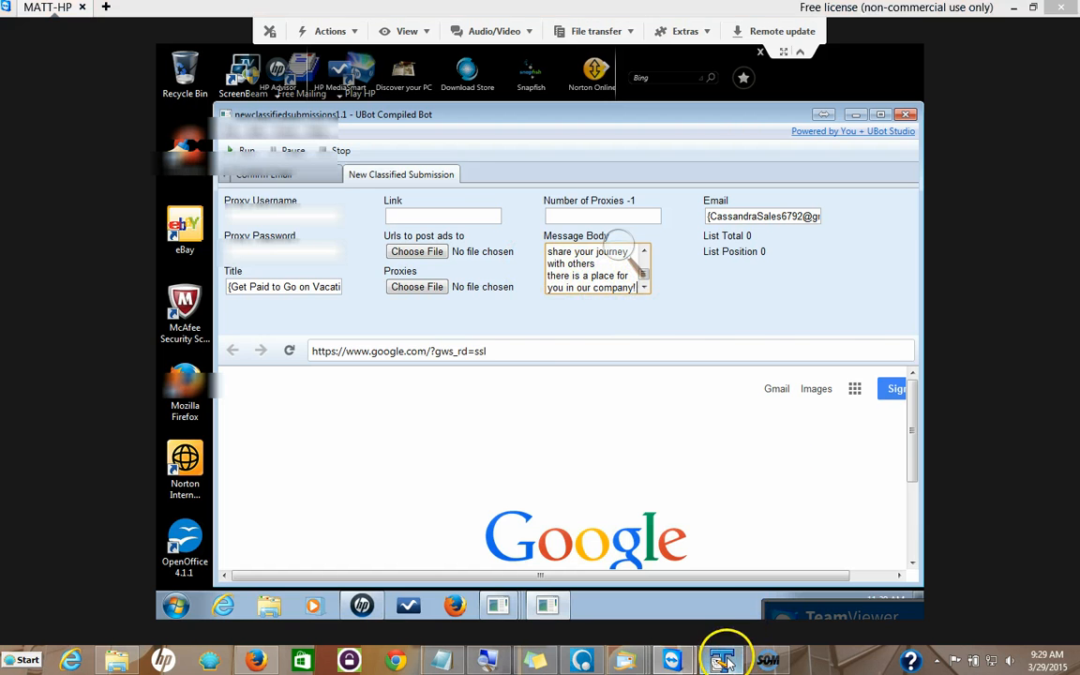
Step: Paste the itravelhappy.regulartorich.com URL into the Link field
{"action": "left_click", "coordinate": [721, 660]}
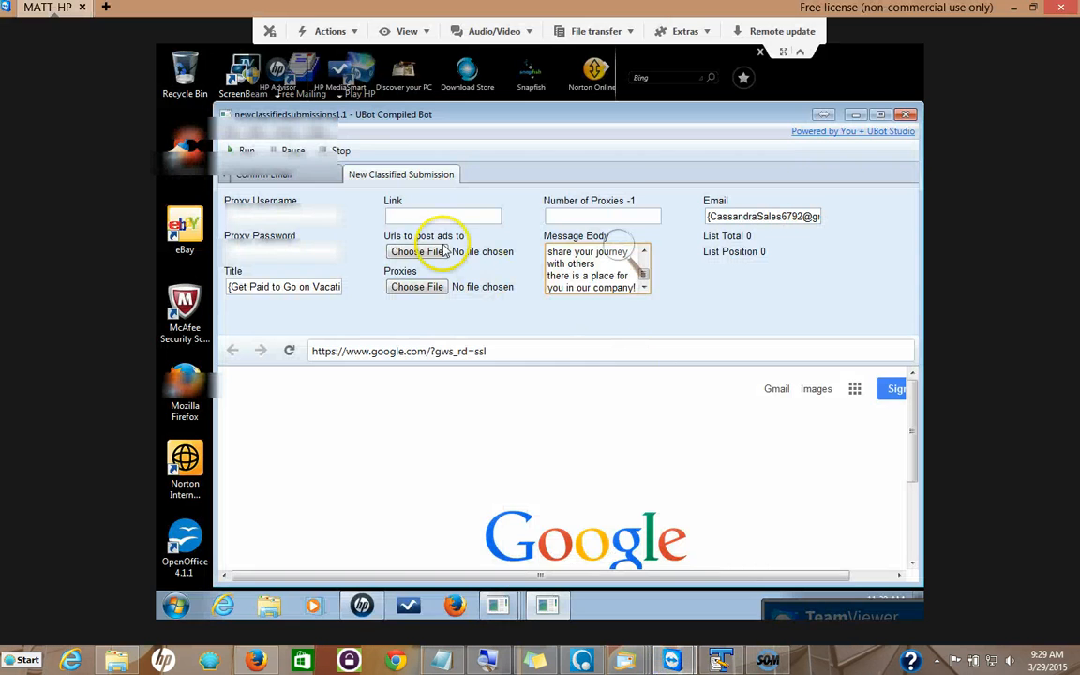
{"action": "right_click", "coordinate": [442, 216]}
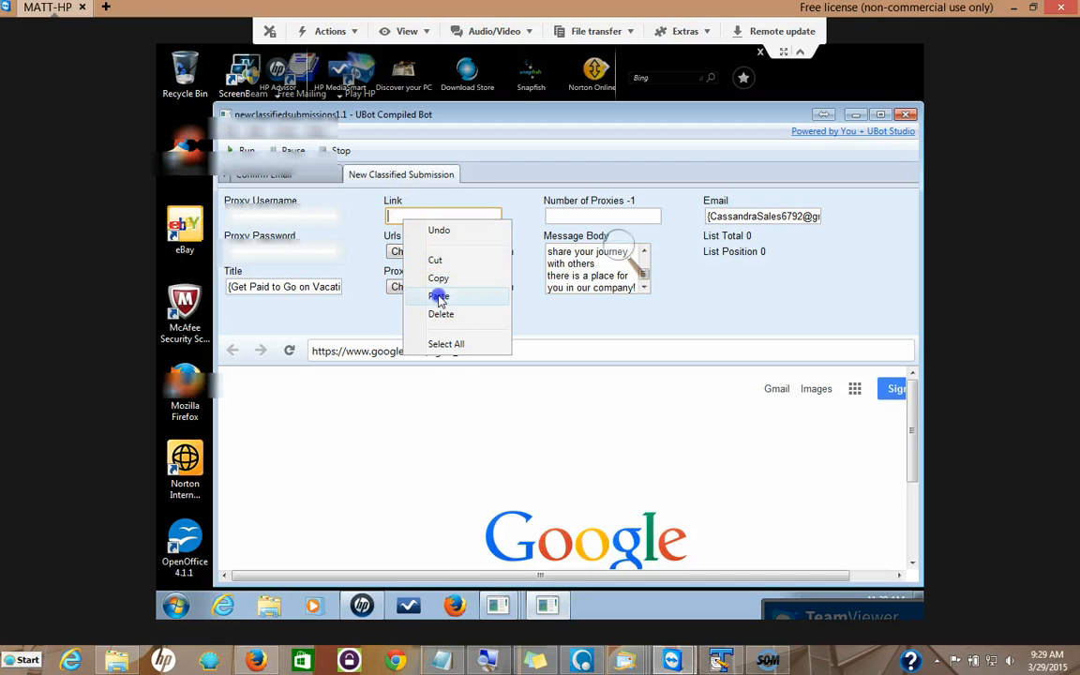
{"action": "left_click", "coordinate": [440, 295]}
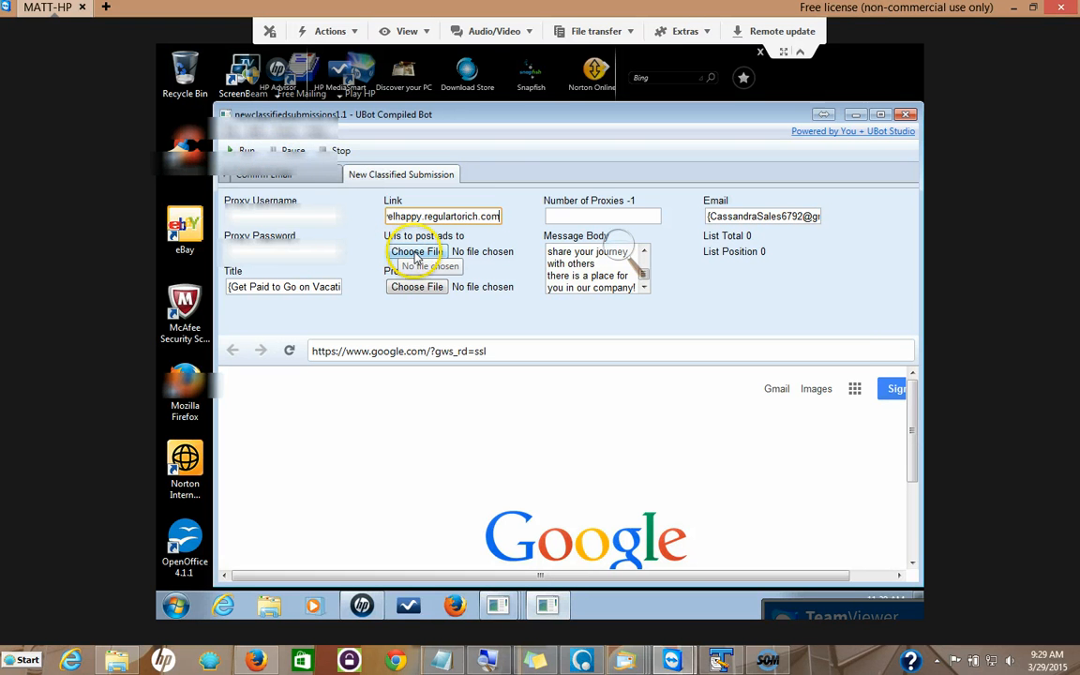
Step: Load newclassifieds_bizzopps_new as the list of URLs to post ads to
{"action": "left_click", "coordinate": [417, 251]}
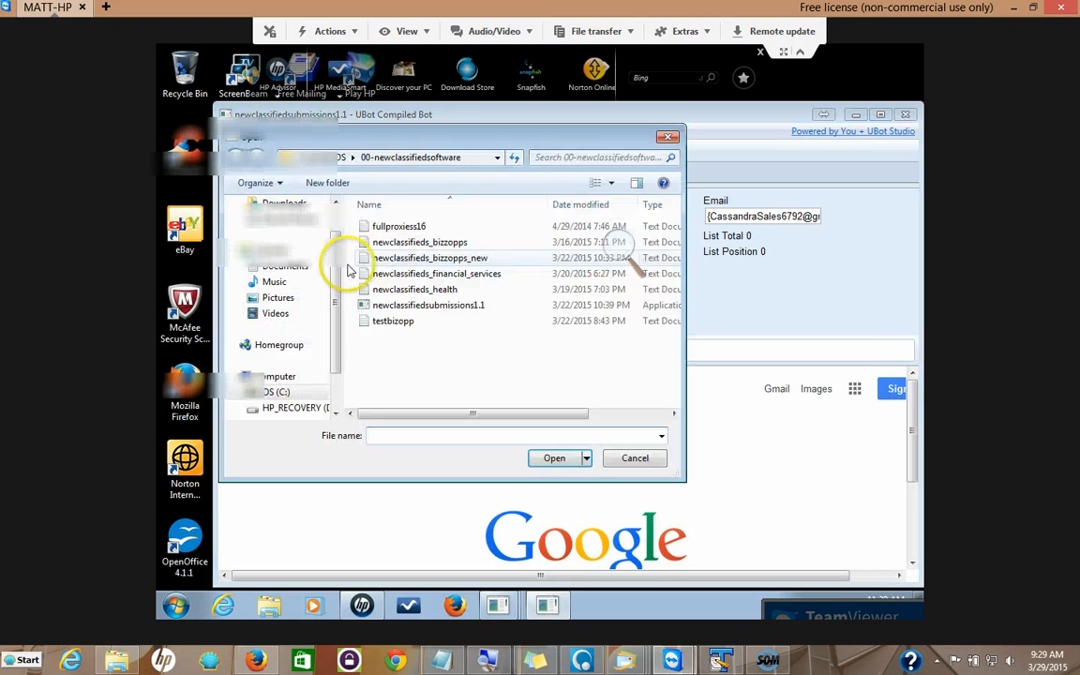
{"action": "left_click", "coordinate": [431, 257]}
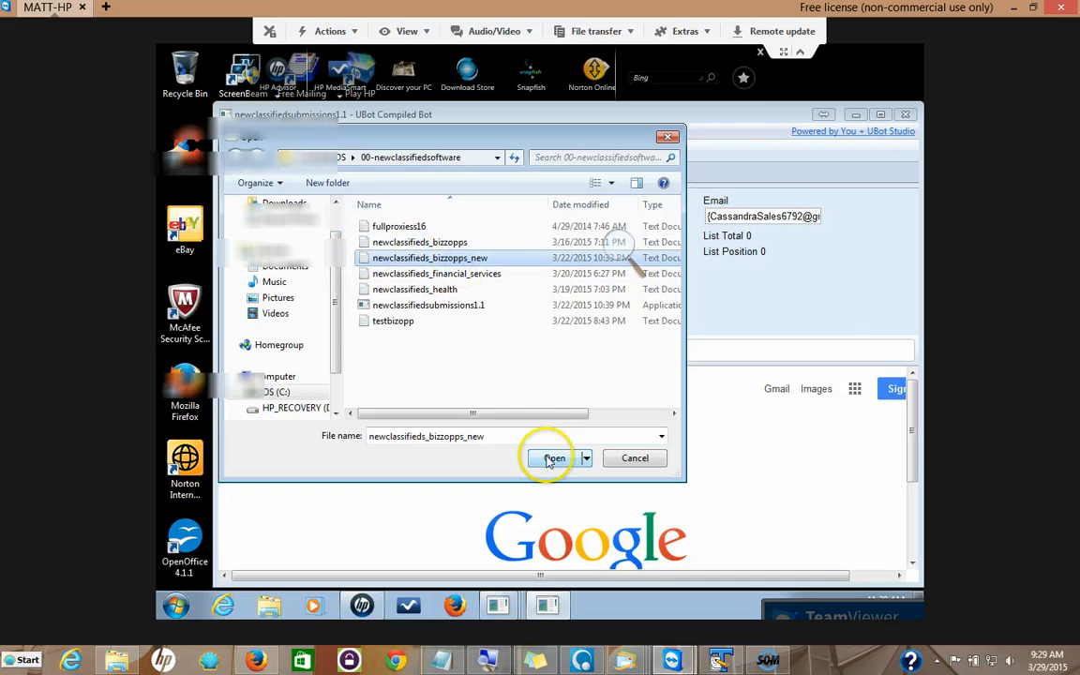
{"action": "left_click", "coordinate": [552, 458]}
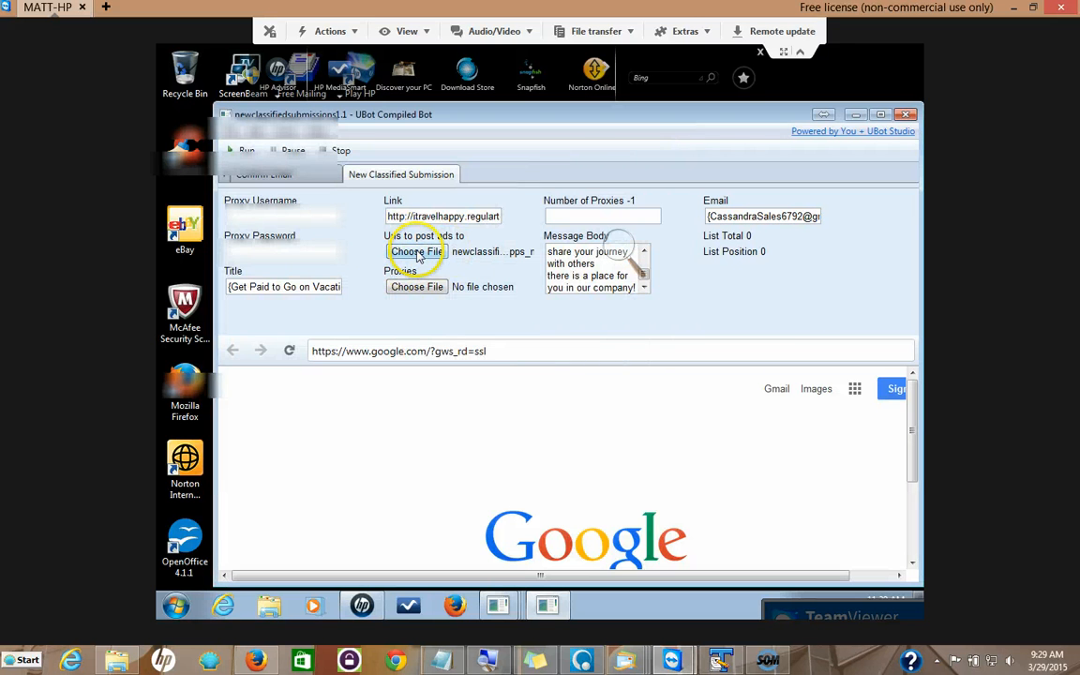
Step: View newclassifieds_bizzopps_new.txt in TextPad, scrolled to the end of its posting URLs
{"action": "left_click", "coordinate": [416, 252]}
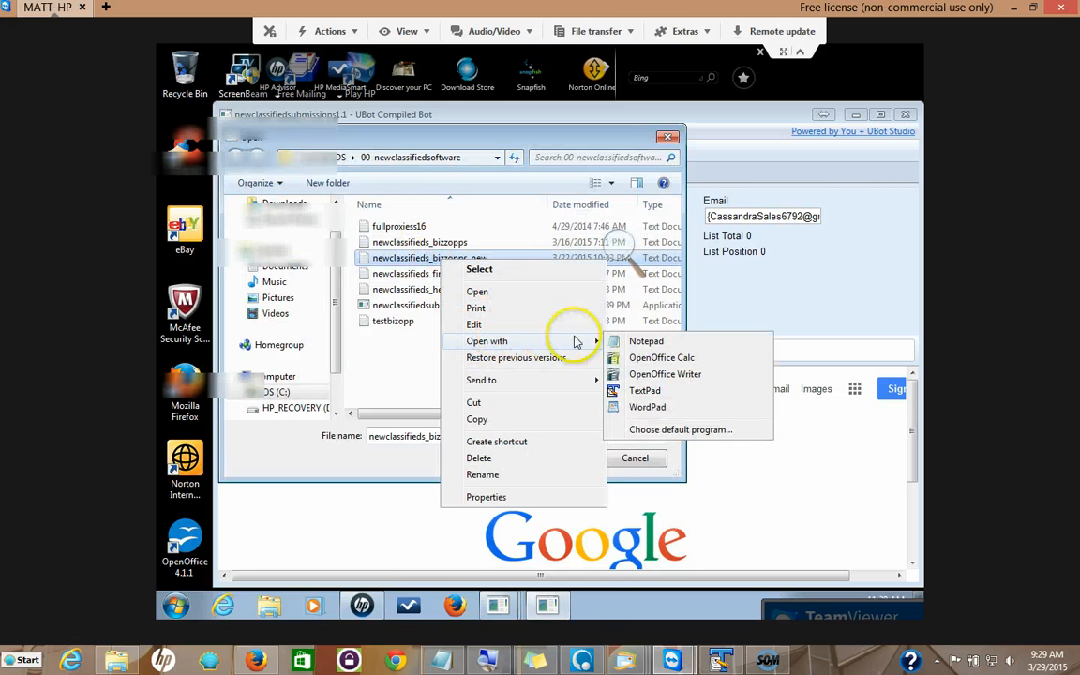
{"action": "left_click", "coordinate": [644, 390]}
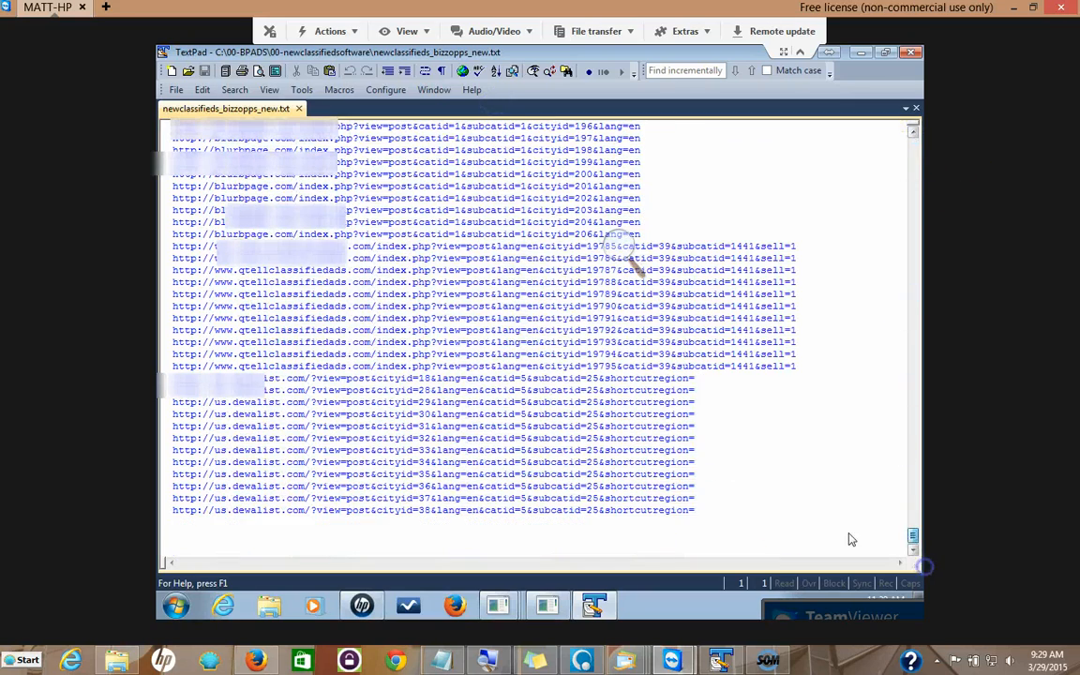
{"action": "left_click", "coordinate": [695, 509]}
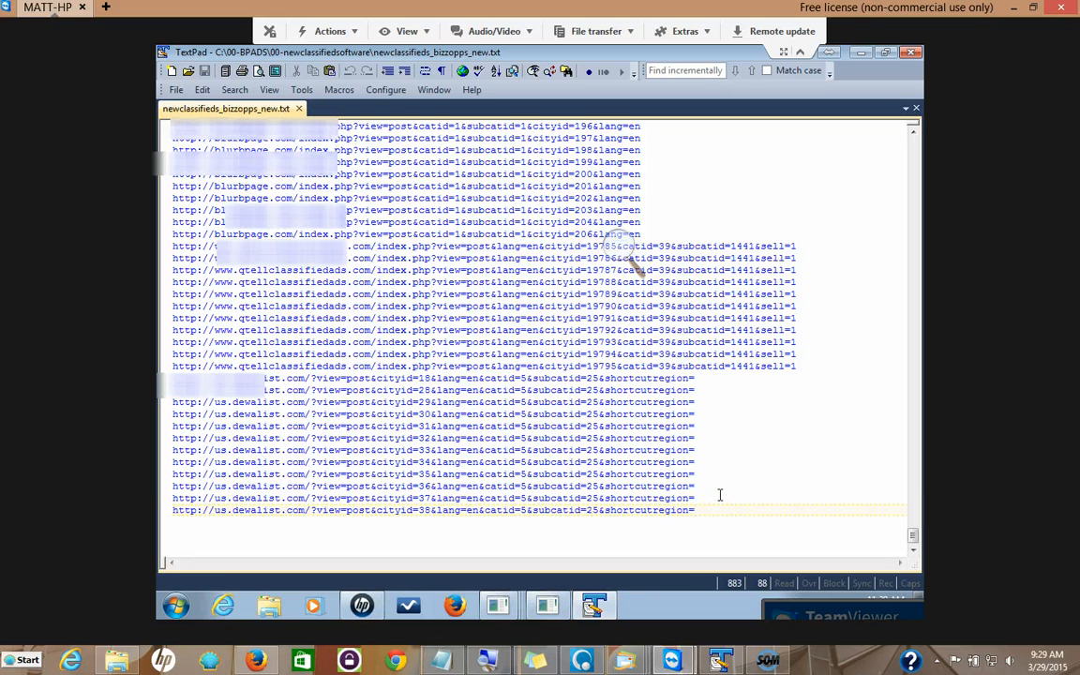
{"action": "mouse_move", "coordinate": [776, 246]}
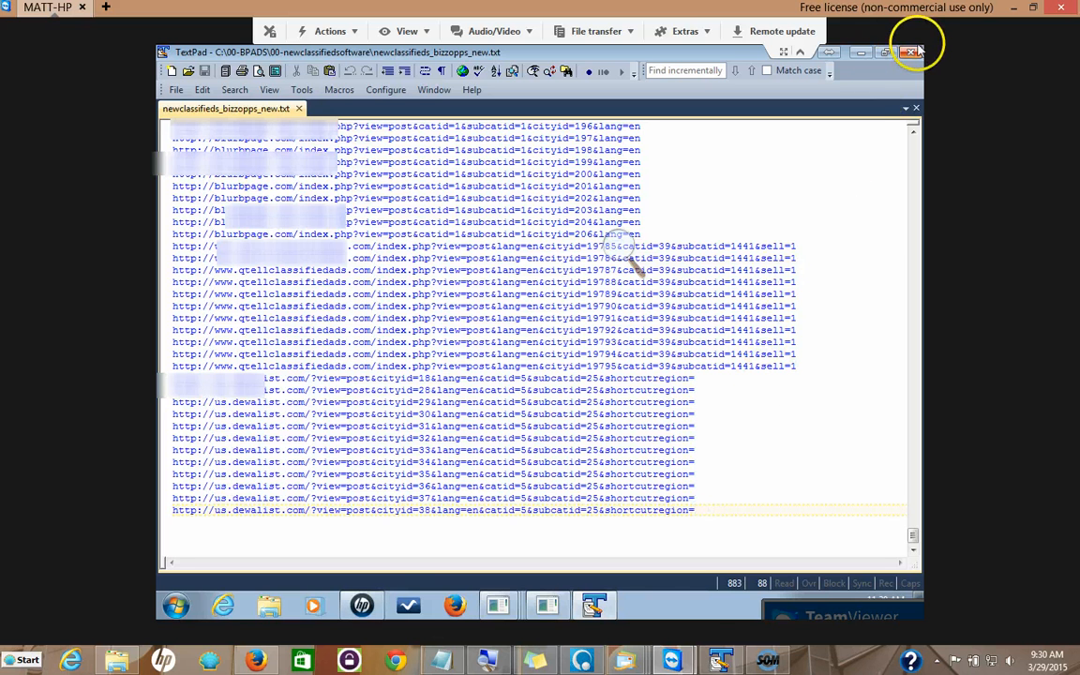
{"action": "mouse_move", "coordinate": [731, 551]}
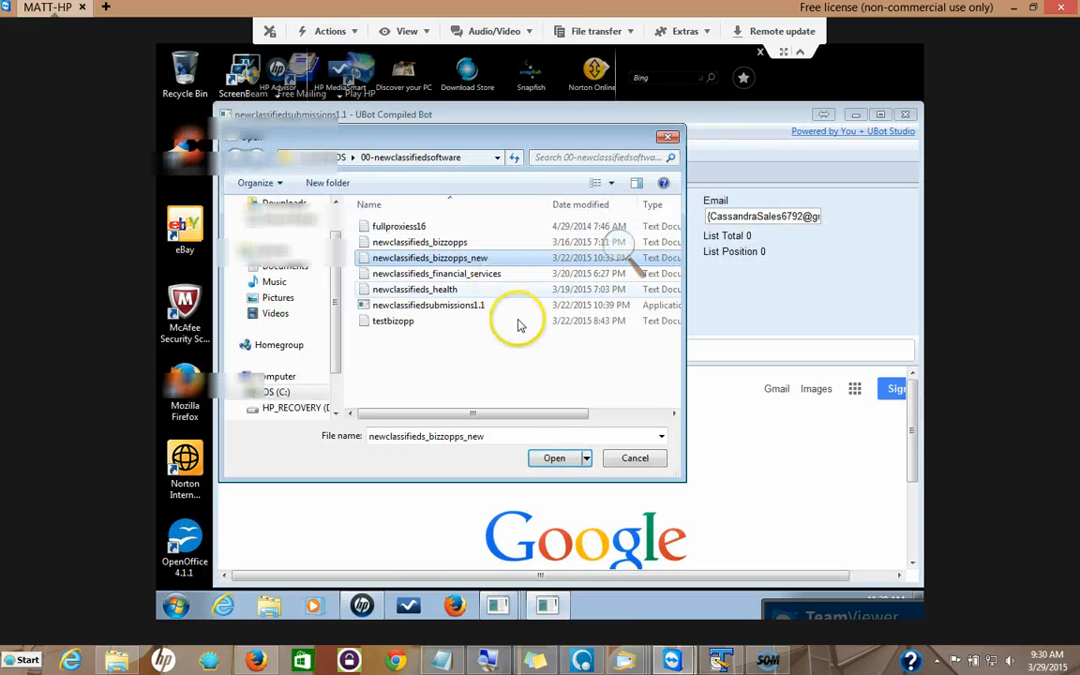
Step: Load fullproxiess16.txt into the bot's Proxies field
{"action": "left_click", "coordinate": [554, 458]}
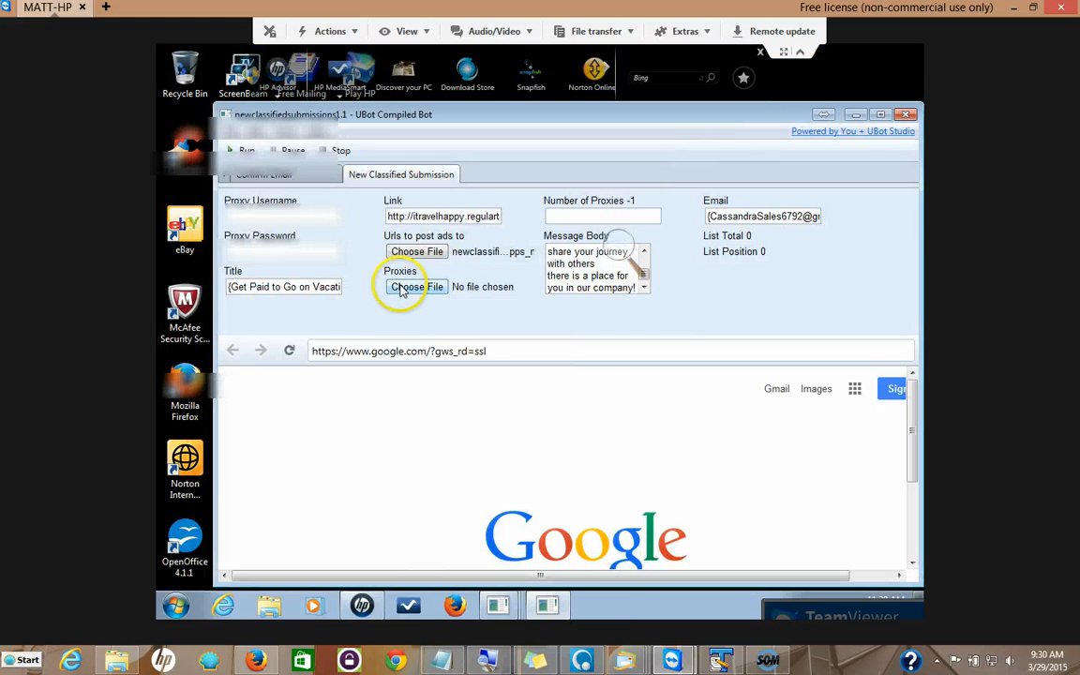
{"action": "mouse_move", "coordinate": [417, 287]}
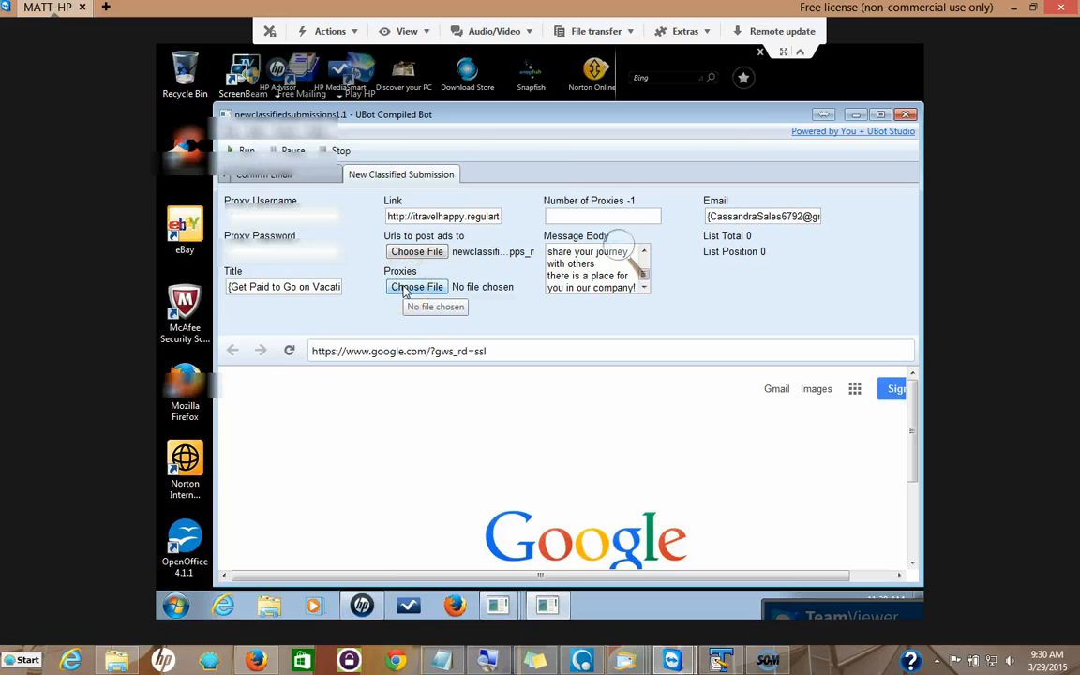
{"action": "left_click", "coordinate": [416, 287]}
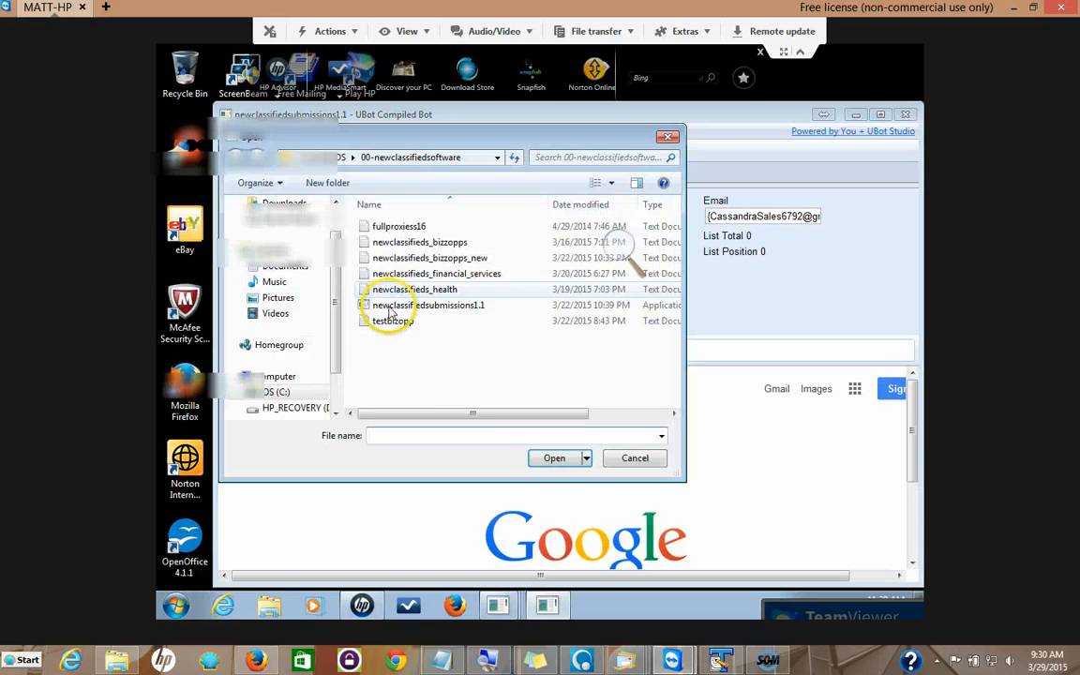
{"action": "left_click", "coordinate": [398, 226]}
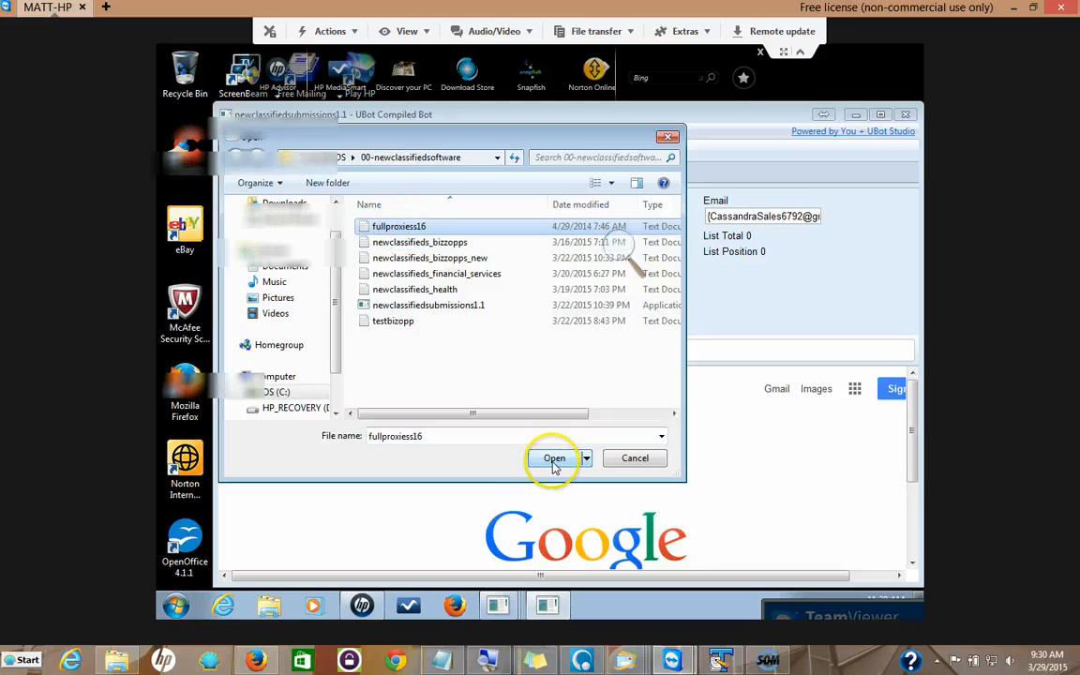
{"action": "left_click", "coordinate": [554, 458]}
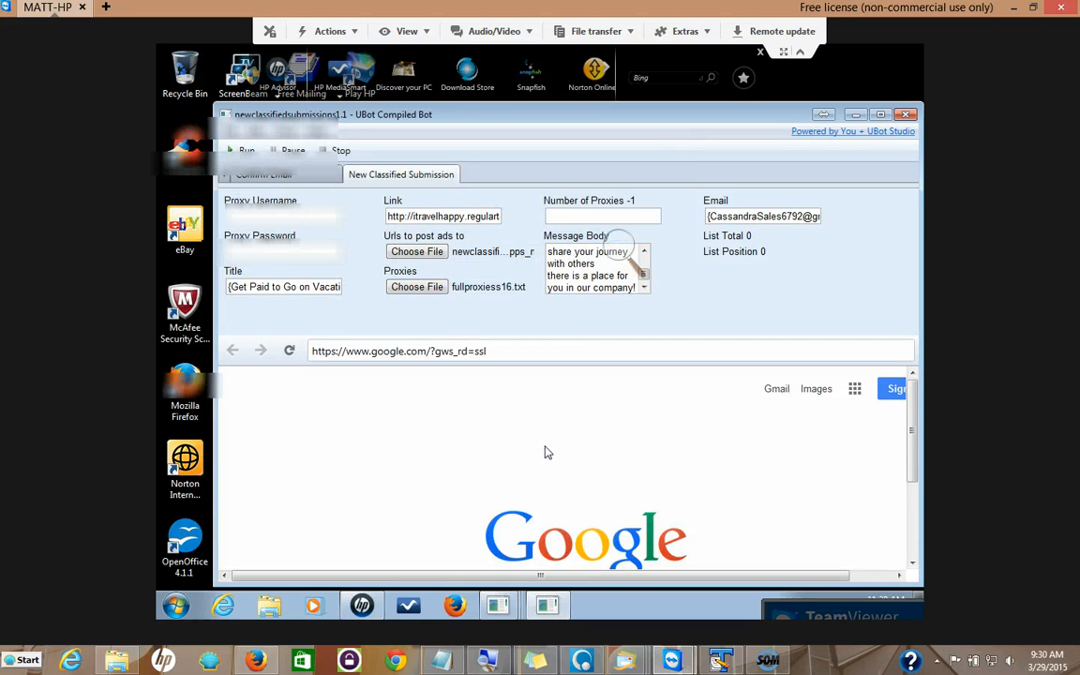
Step: Enter 15 in the Number of Proxies -1 field
{"action": "left_click", "coordinate": [602, 216]}
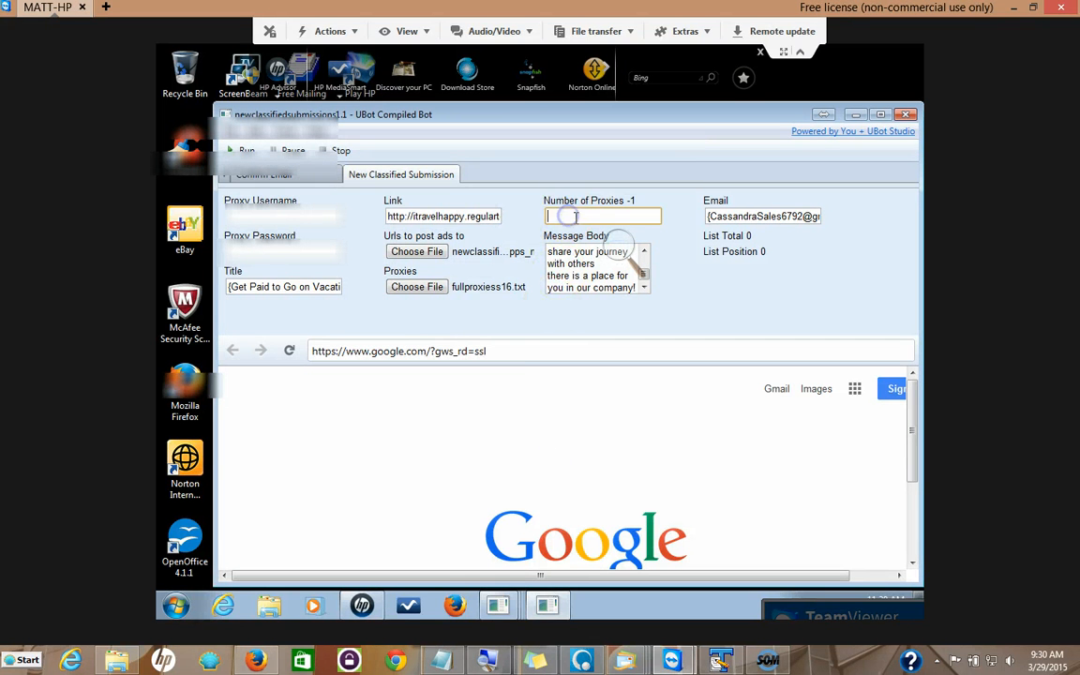
{"action": "type", "text": "1"}
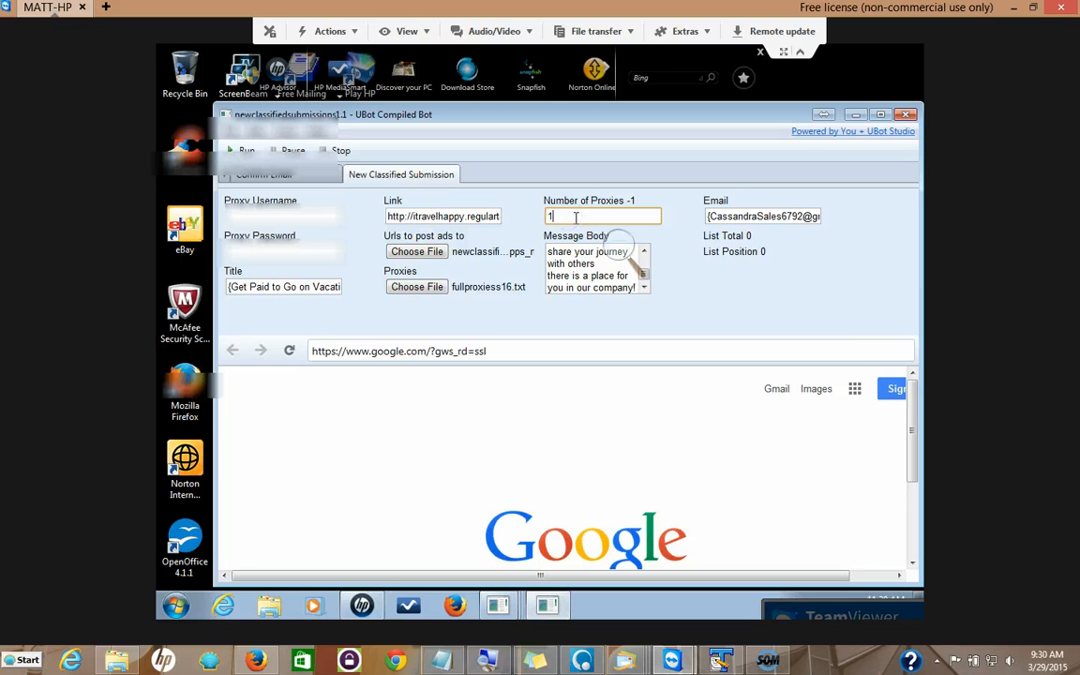
{"action": "type", "text": "5"}
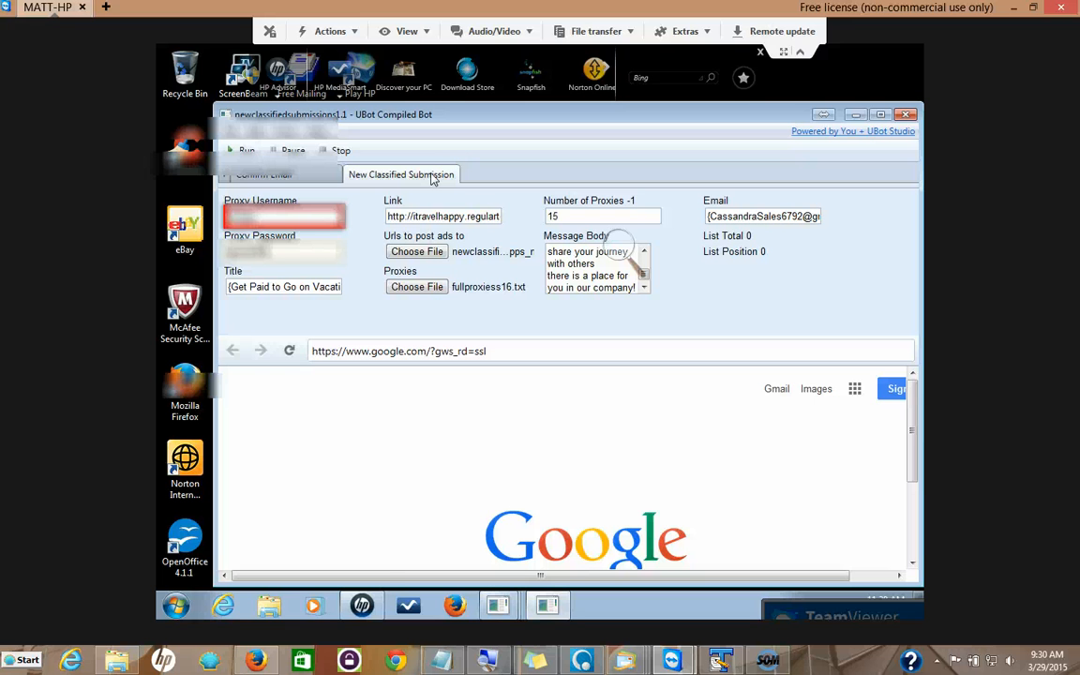
{"action": "mouse_move", "coordinate": [379, 178]}
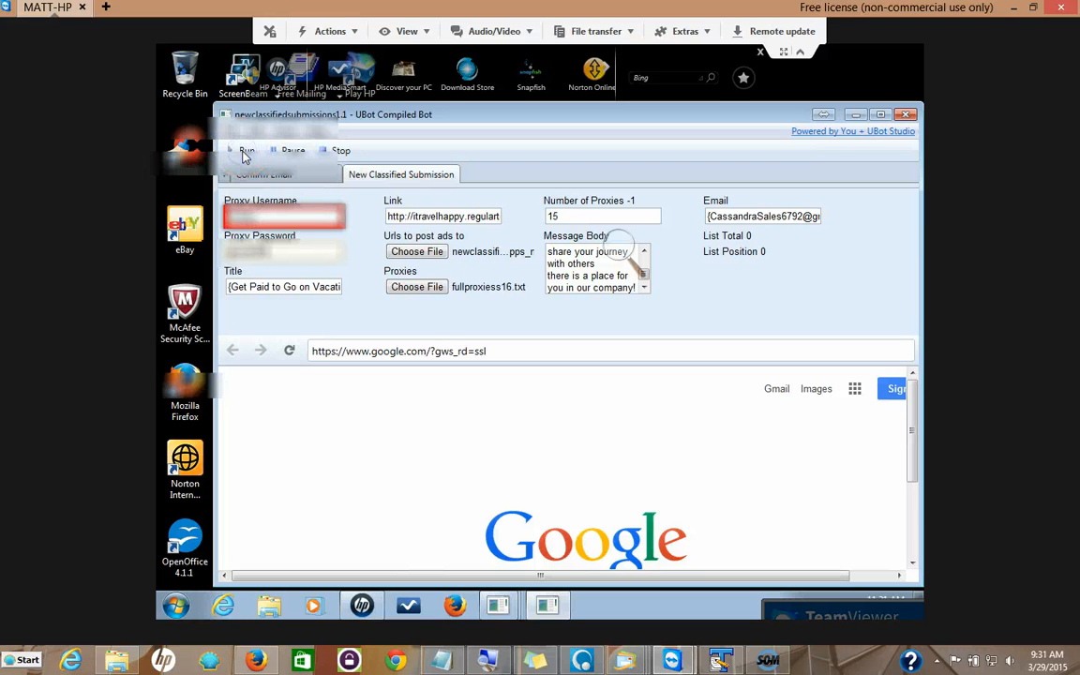
Step: Run the bot, dismiss the 'You May Also Like' popup, and scroll down the theglobalads.com form
{"action": "left_click", "coordinate": [245, 150]}
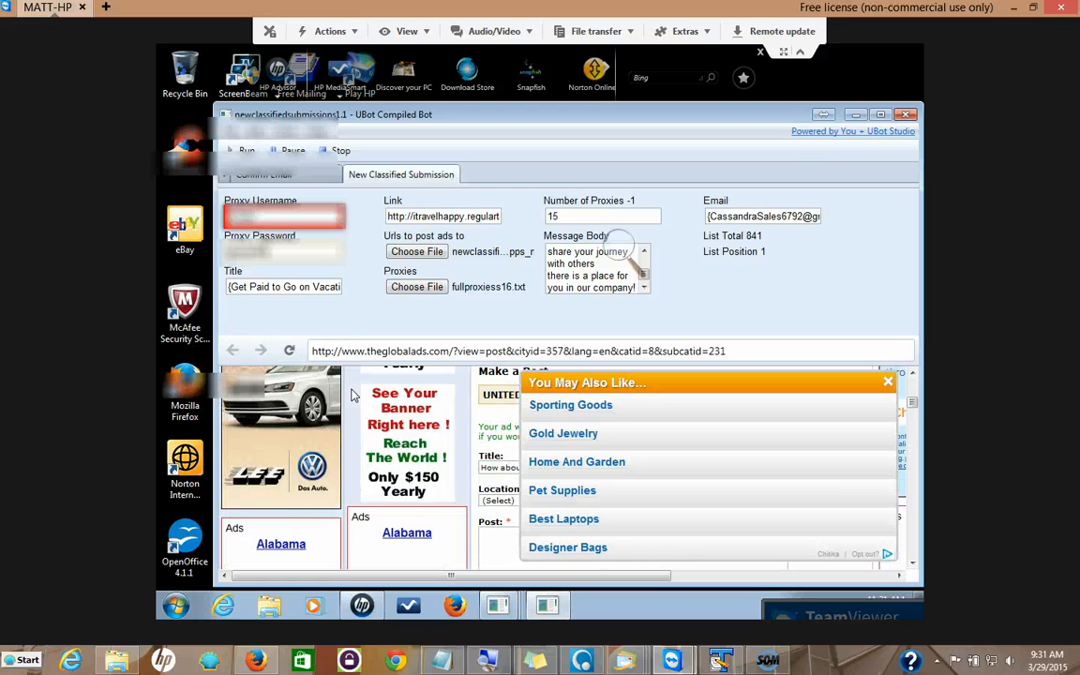
{"action": "scroll", "scroll_direction": "down", "scroll_amount": 3}
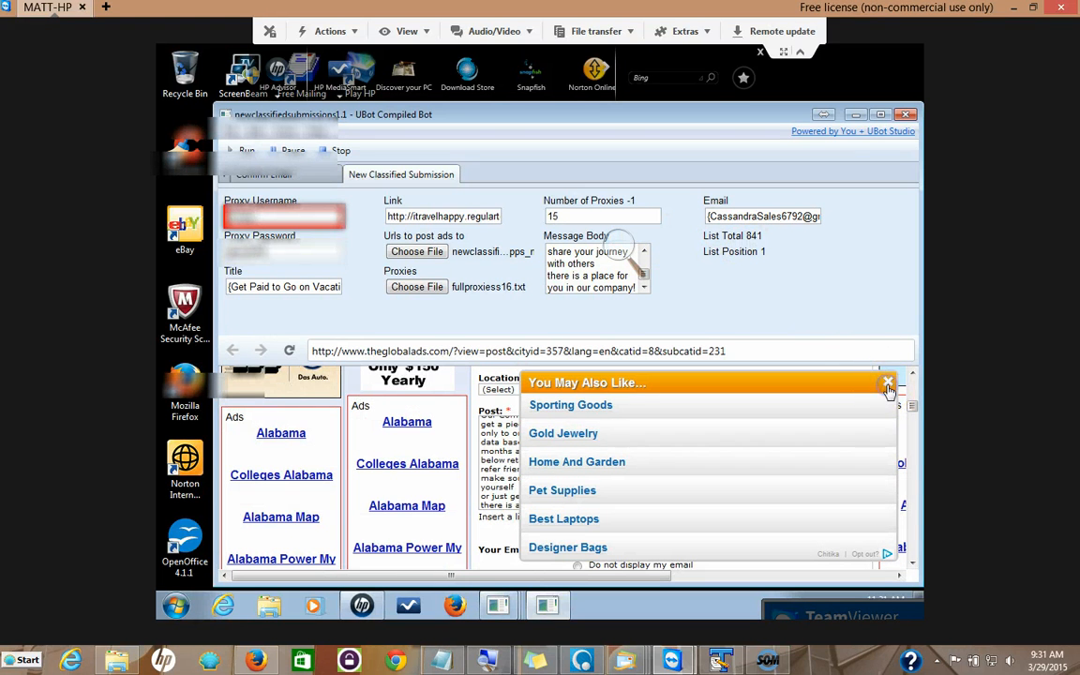
{"action": "left_click", "coordinate": [887, 385]}
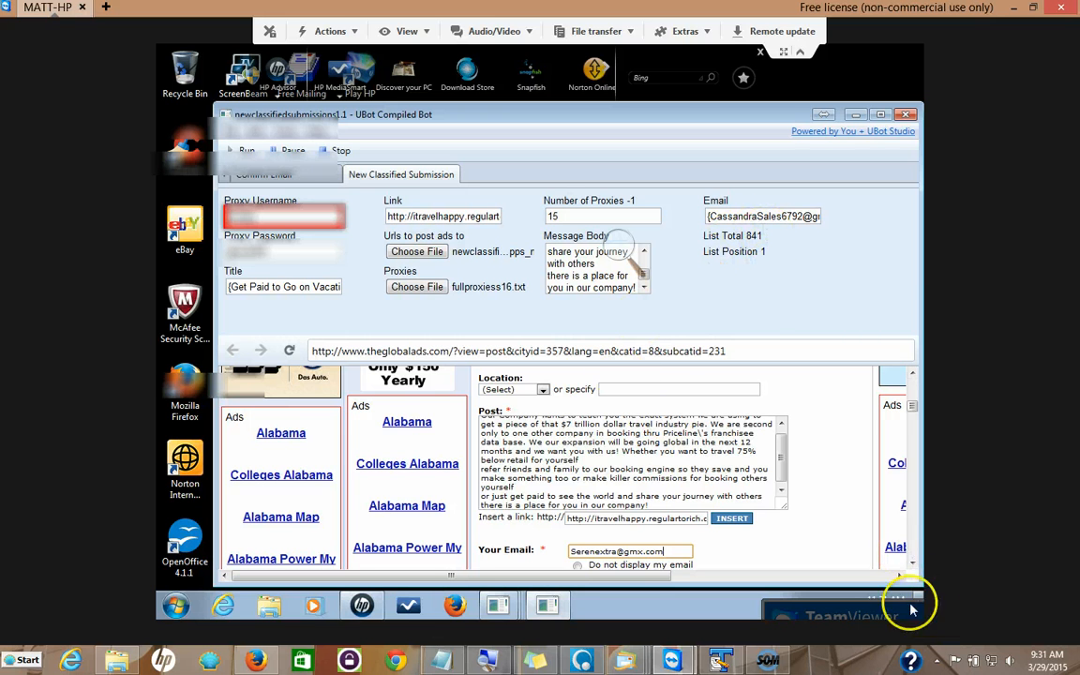
{"action": "scroll", "scroll_direction": "down", "scroll_amount": 3}
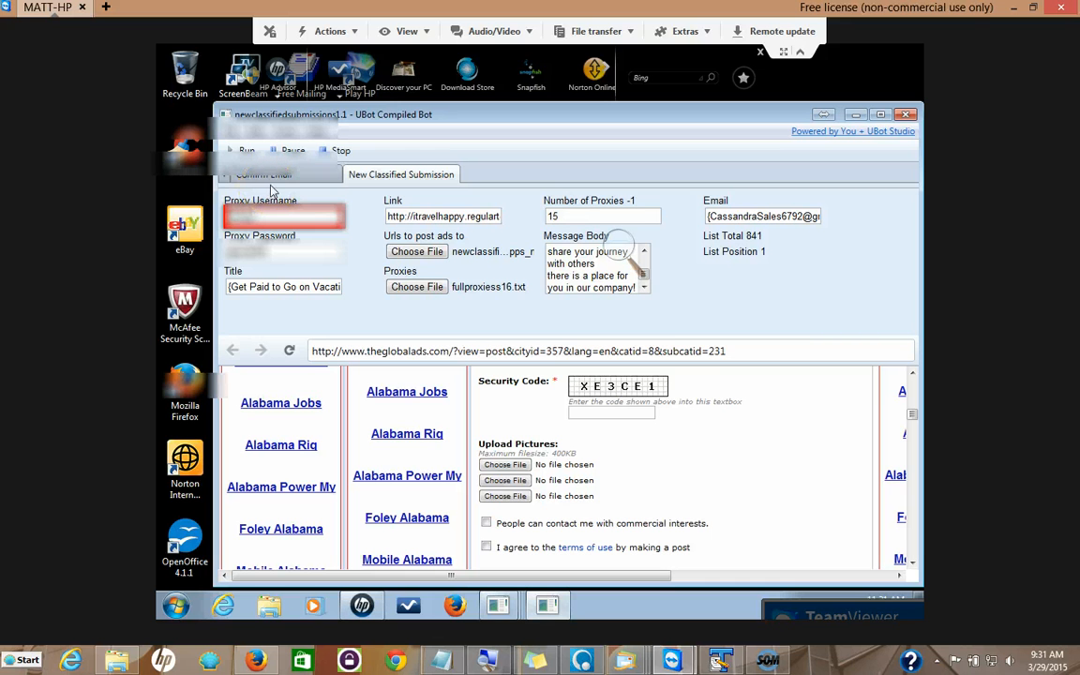
{"action": "mouse_move", "coordinate": [272, 189]}
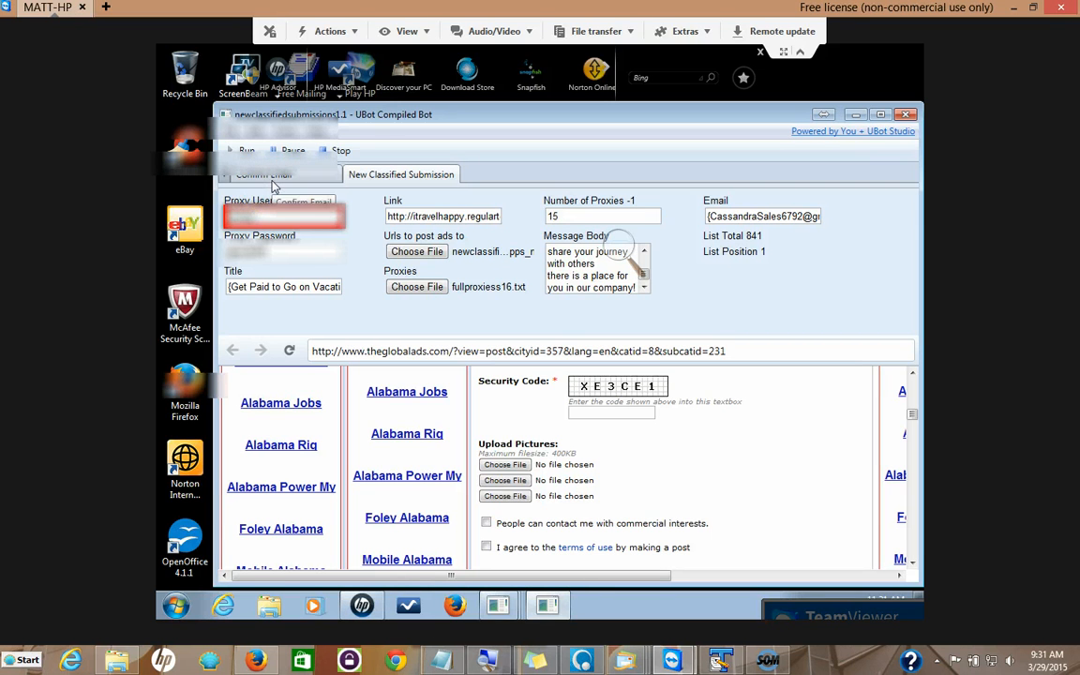
{"action": "mouse_move", "coordinate": [839, 398]}
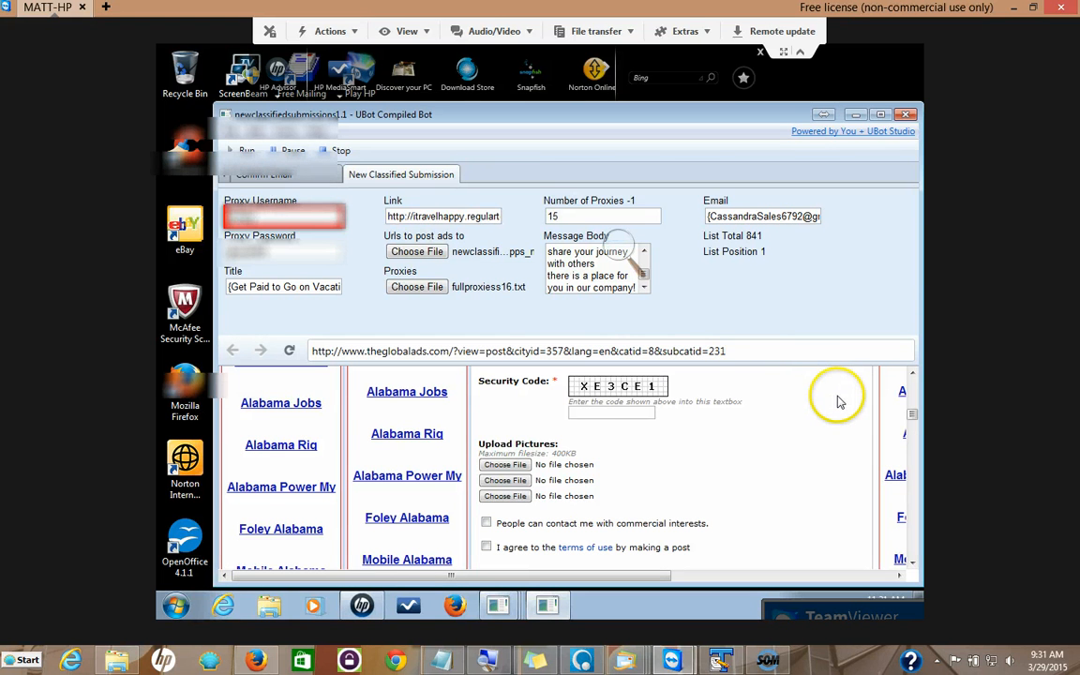
{"action": "mouse_move", "coordinate": [914, 417]}
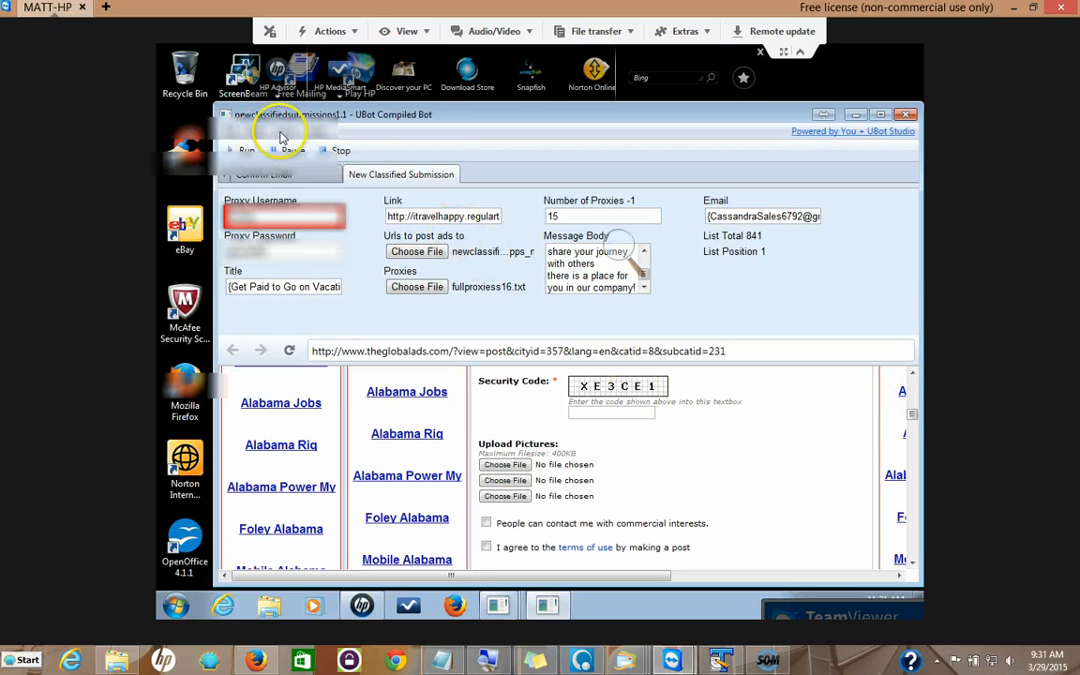
{"action": "mouse_move", "coordinate": [292, 138]}
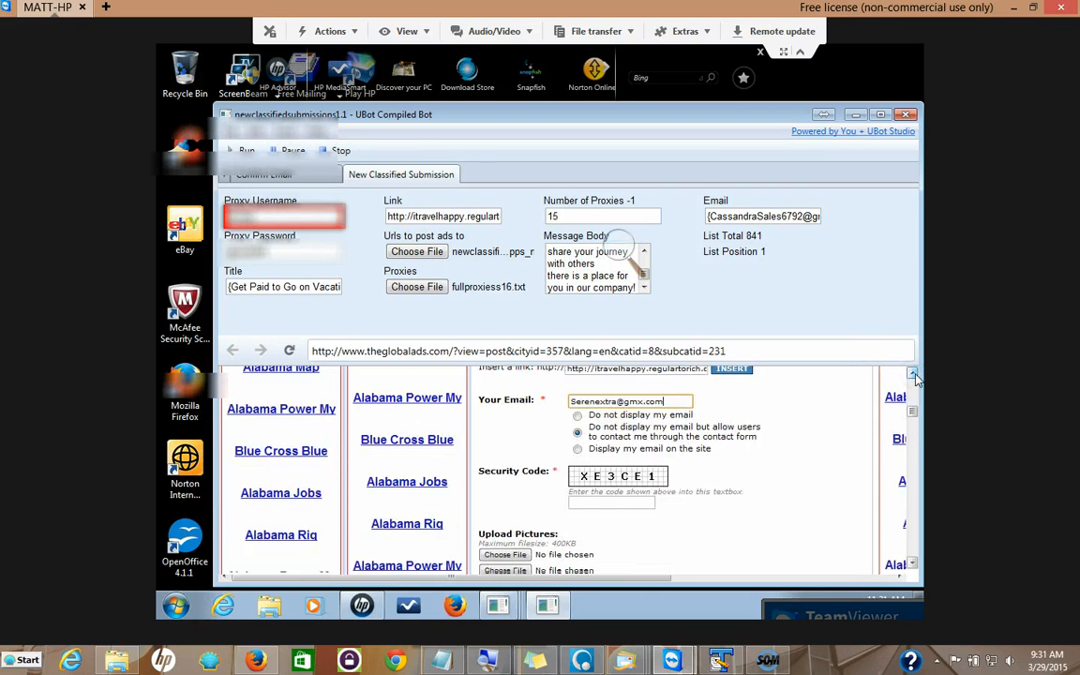
{"action": "left_click", "coordinate": [611, 502]}
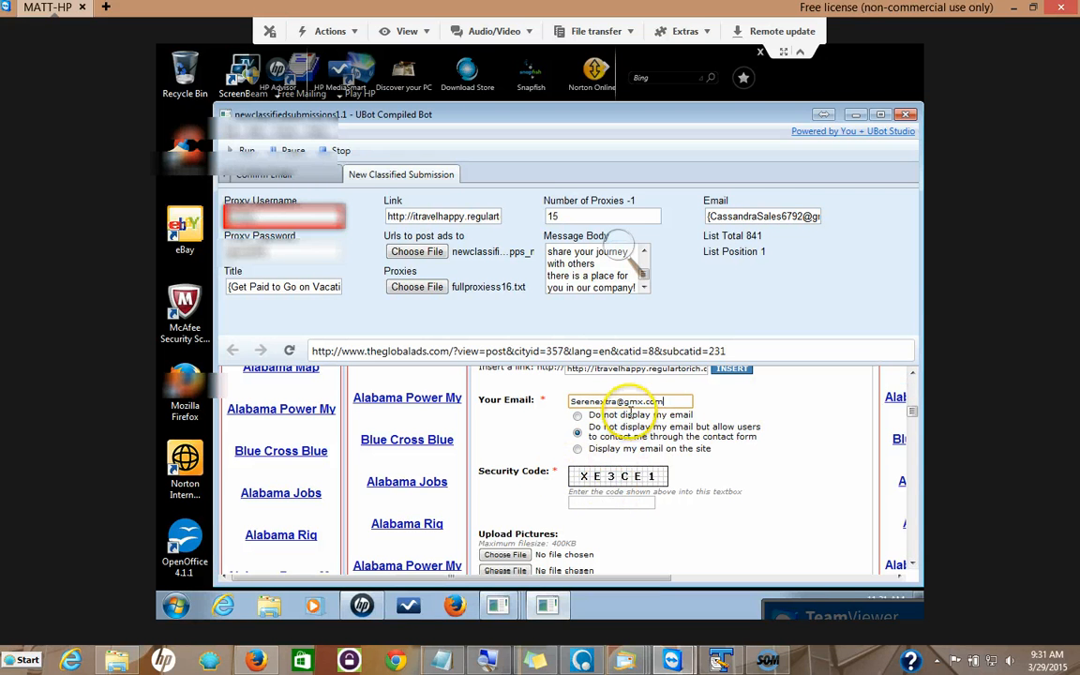
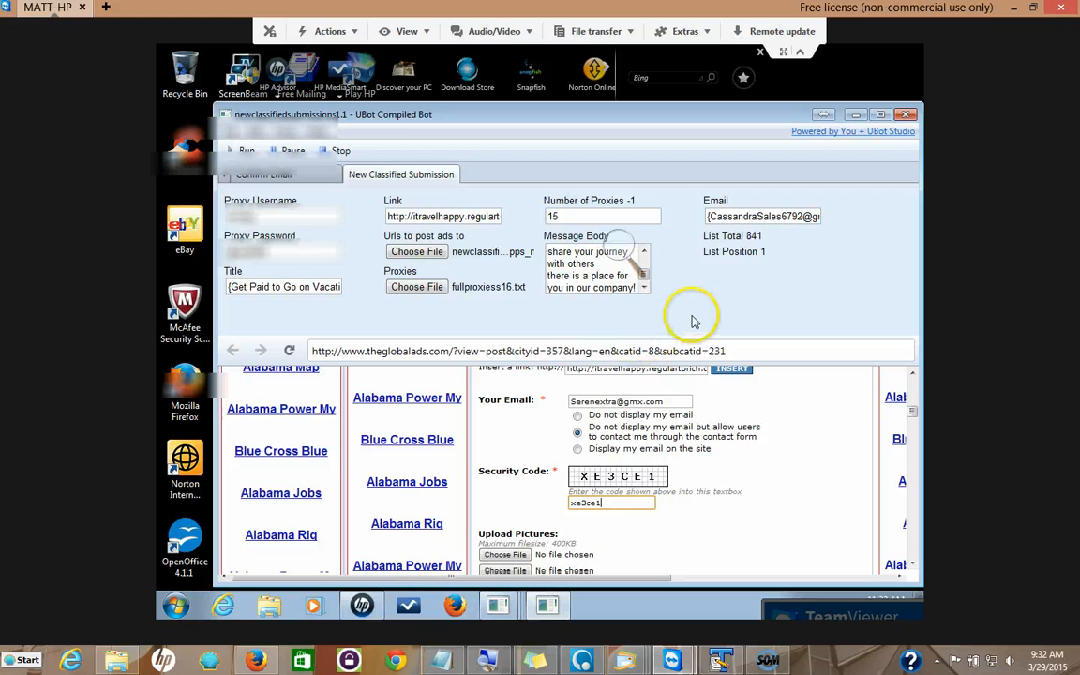
{"action": "mouse_move", "coordinate": [741, 254]}
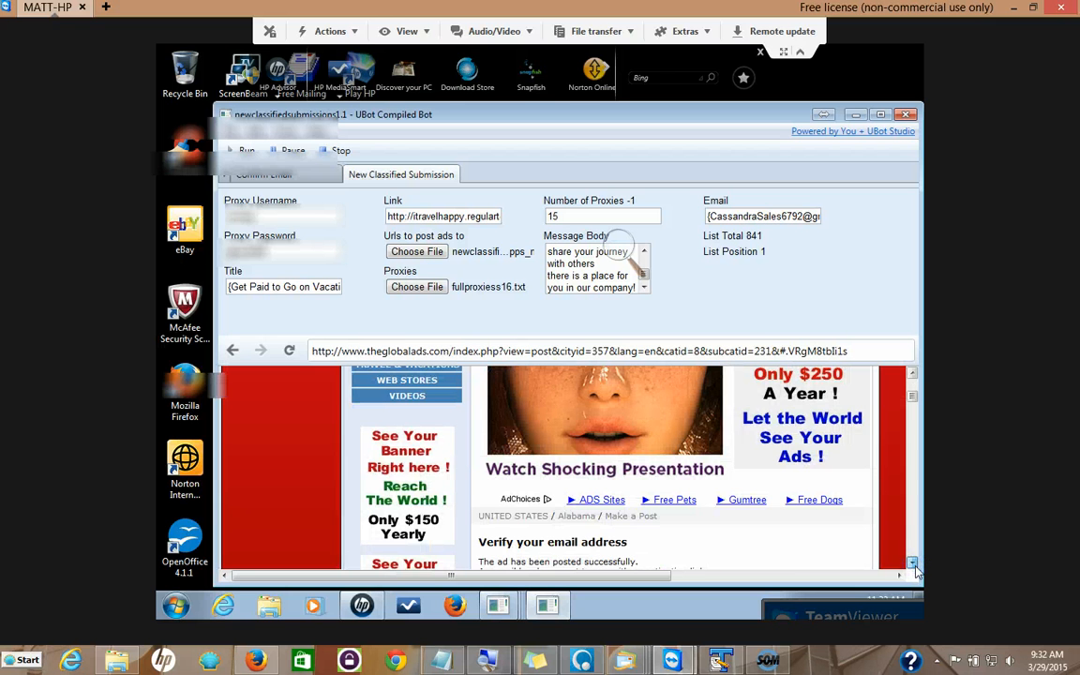
{"action": "mouse_move", "coordinate": [954, 596]}
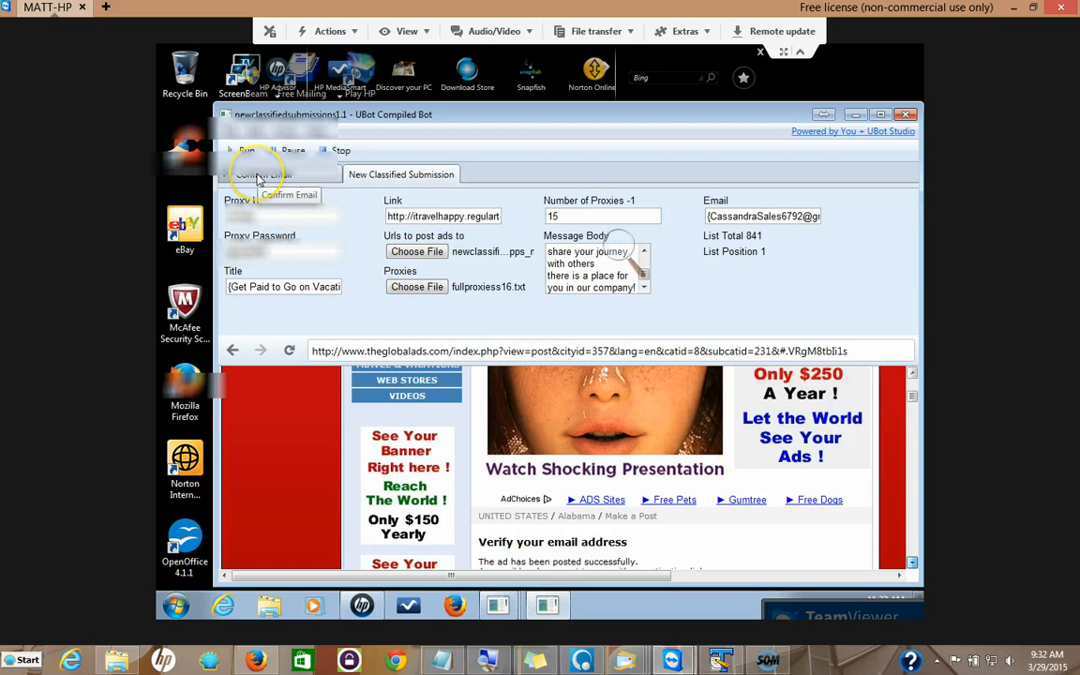
Step: Watch the first ad post and the bot move to list position 2's page
{"action": "left_click", "coordinate": [262, 174]}
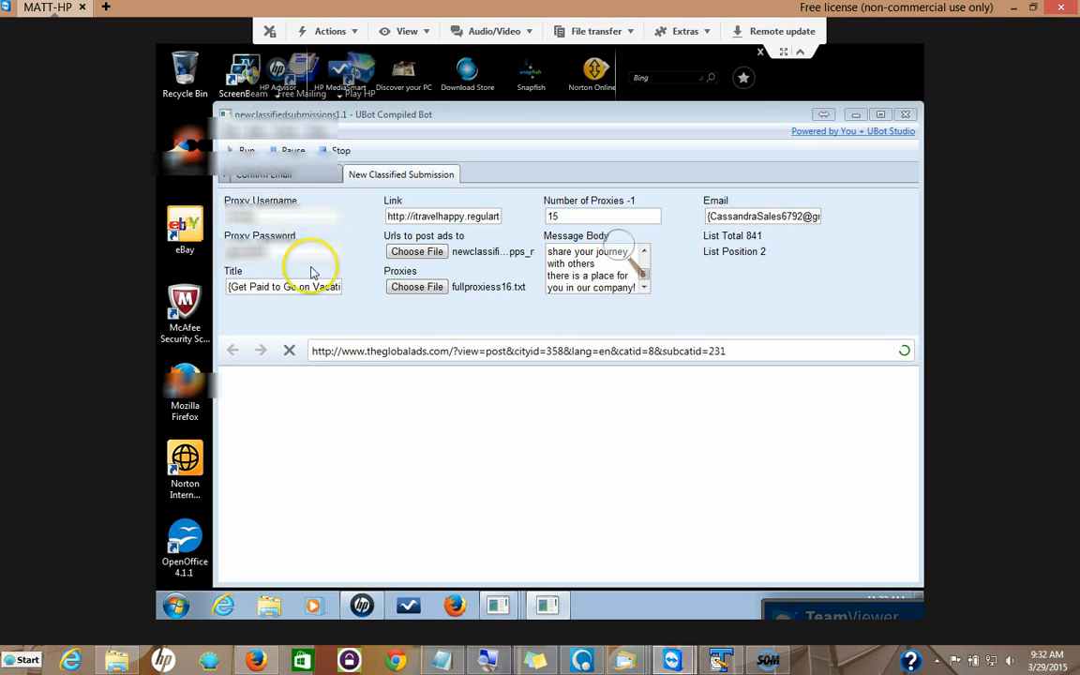
{"action": "mouse_move", "coordinate": [848, 445]}
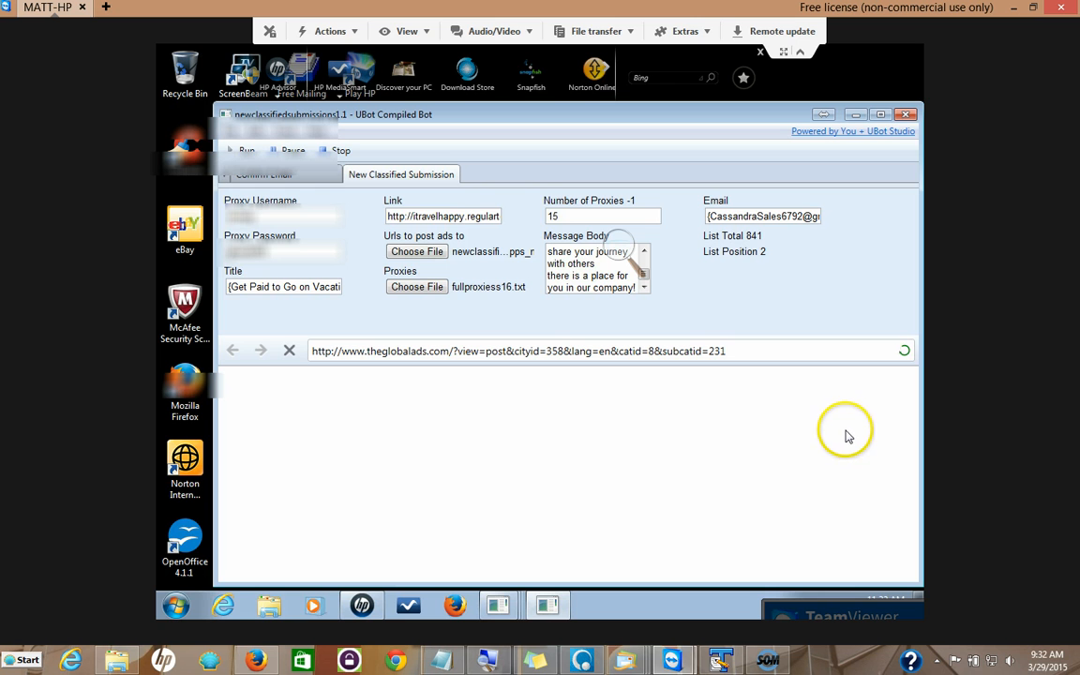
{"action": "mouse_move", "coordinate": [816, 412]}
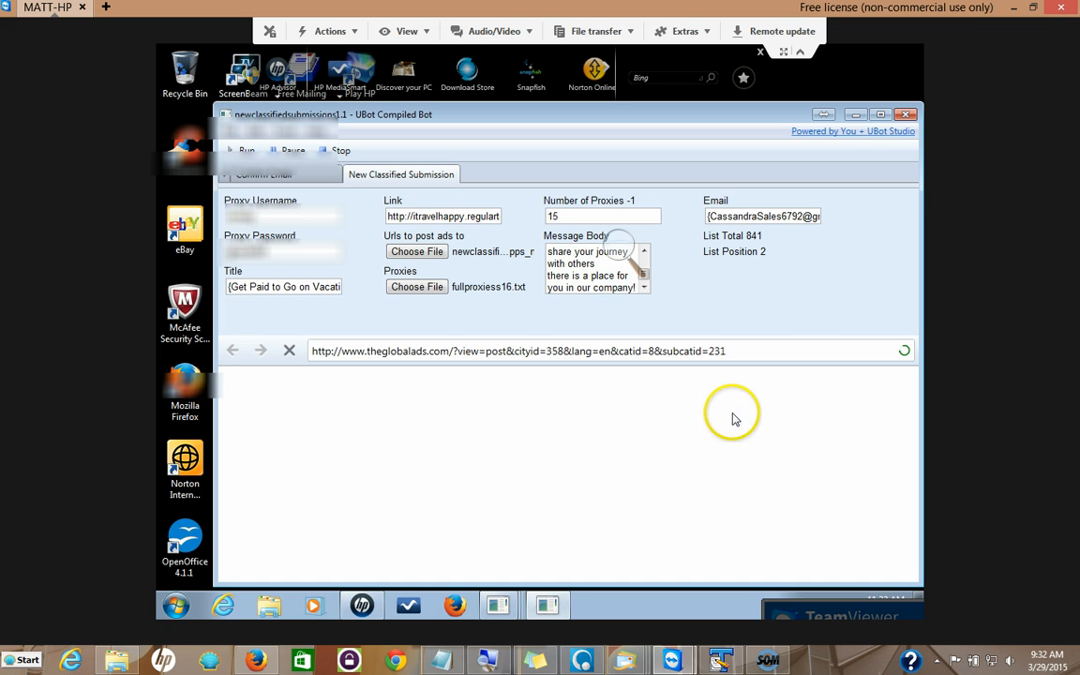
{"action": "mouse_move", "coordinate": [645, 466]}
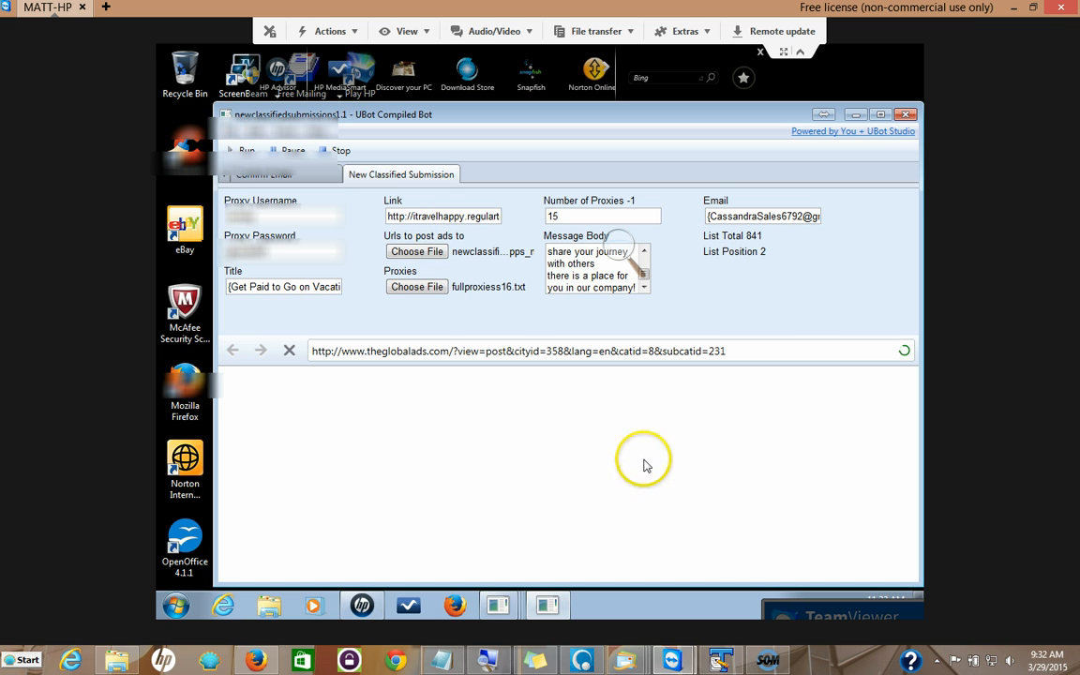
{"action": "left_click", "coordinate": [768, 660]}
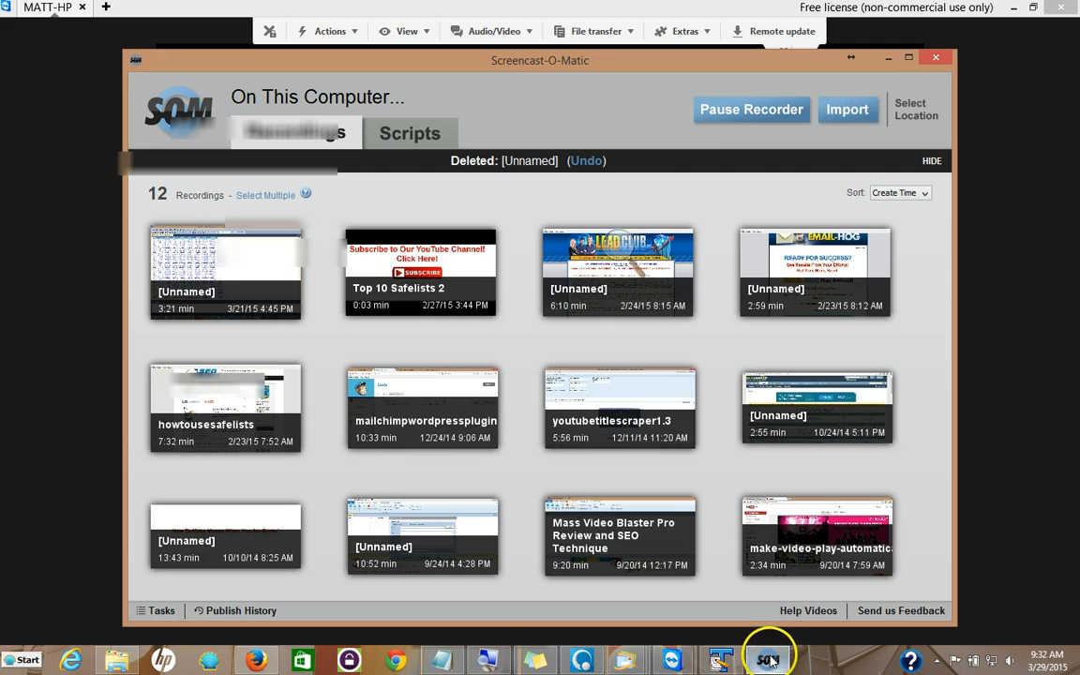
{"action": "mouse_move", "coordinate": [887, 58]}
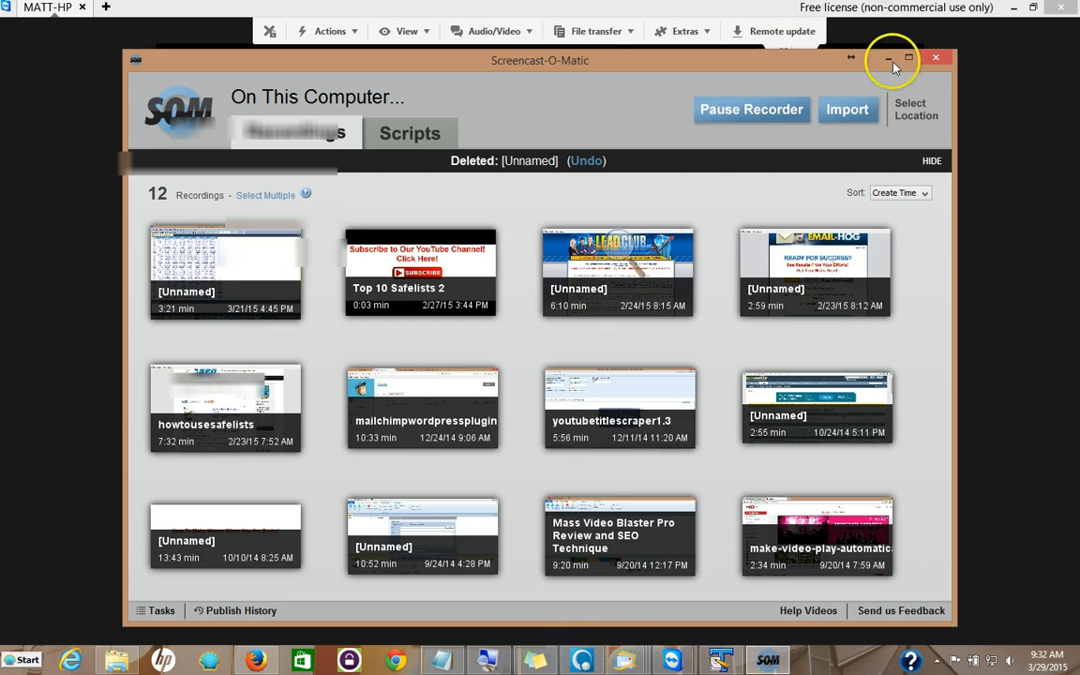
{"action": "left_click", "coordinate": [889, 60]}
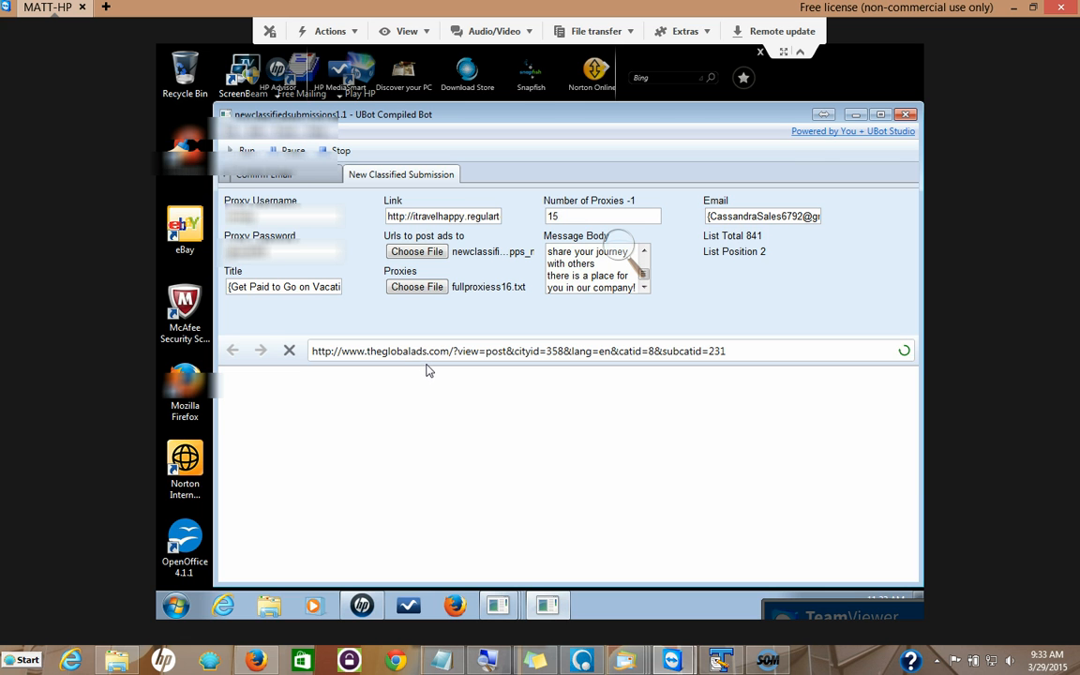
{"action": "mouse_move", "coordinate": [766, 251]}
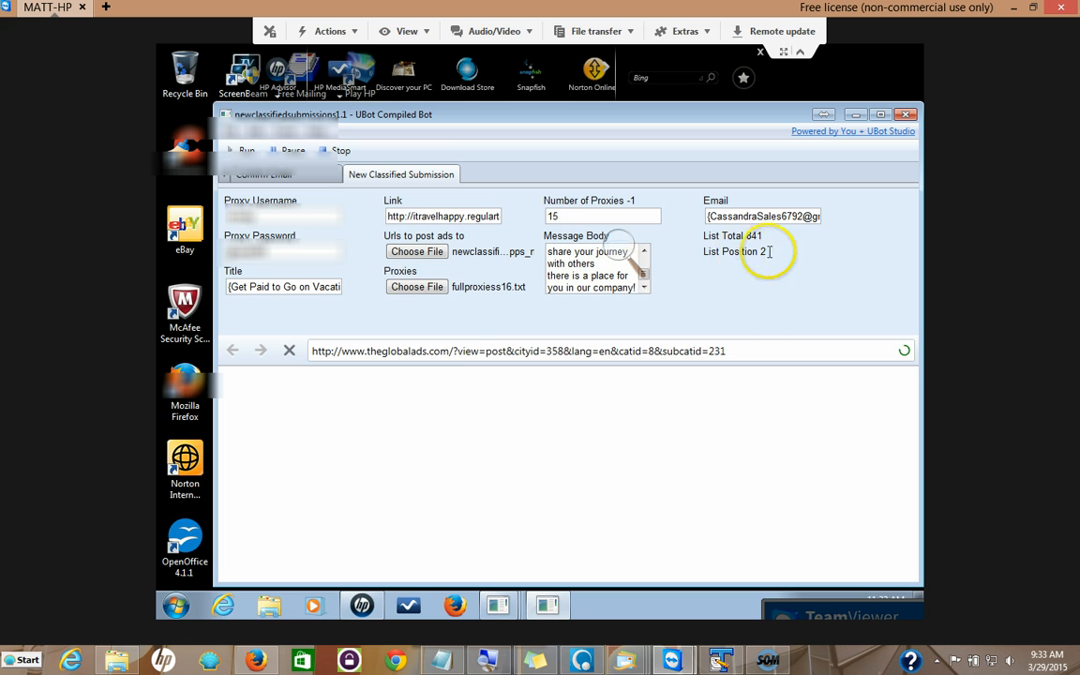
{"action": "mouse_move", "coordinate": [760, 336]}
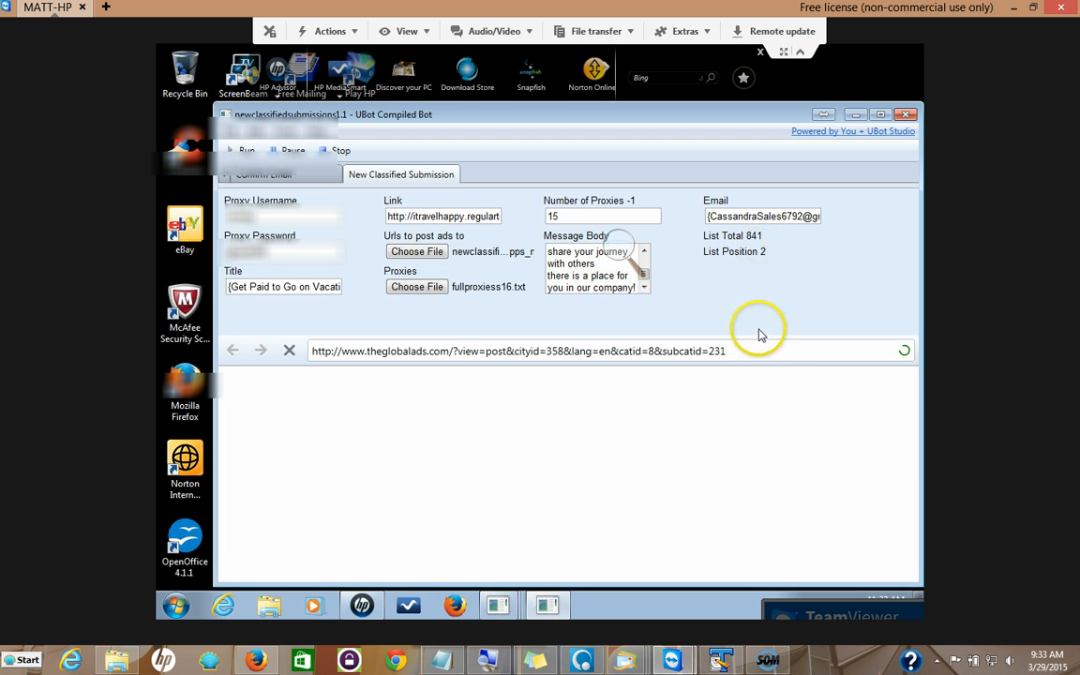
{"action": "mouse_move", "coordinate": [787, 586]}
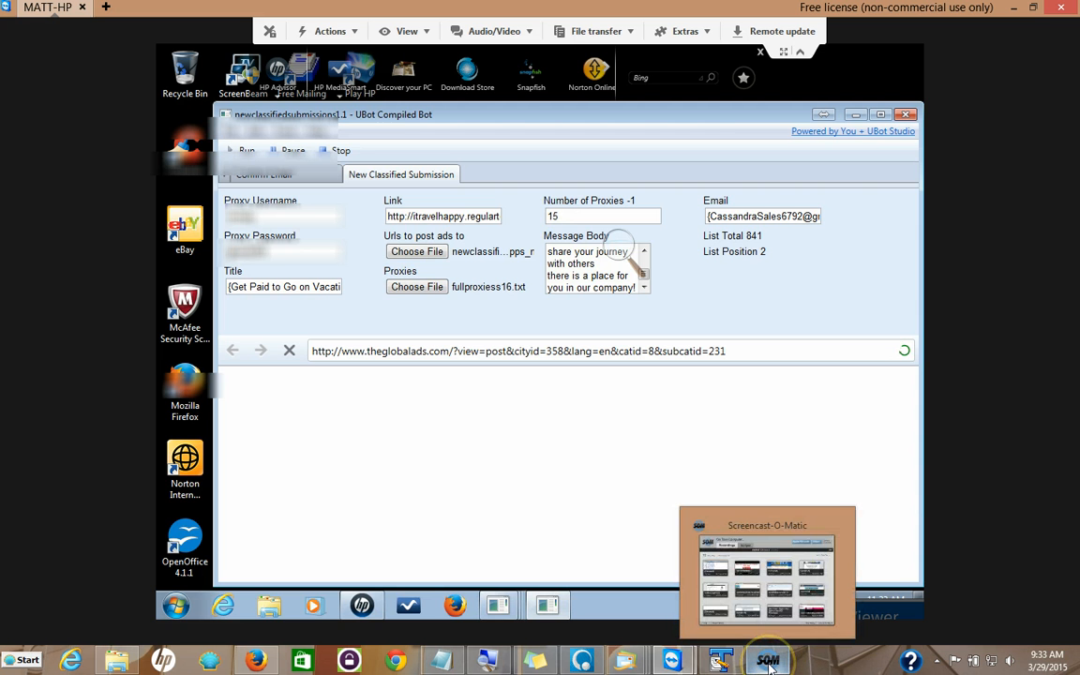
{"action": "mouse_move", "coordinate": [616, 548]}
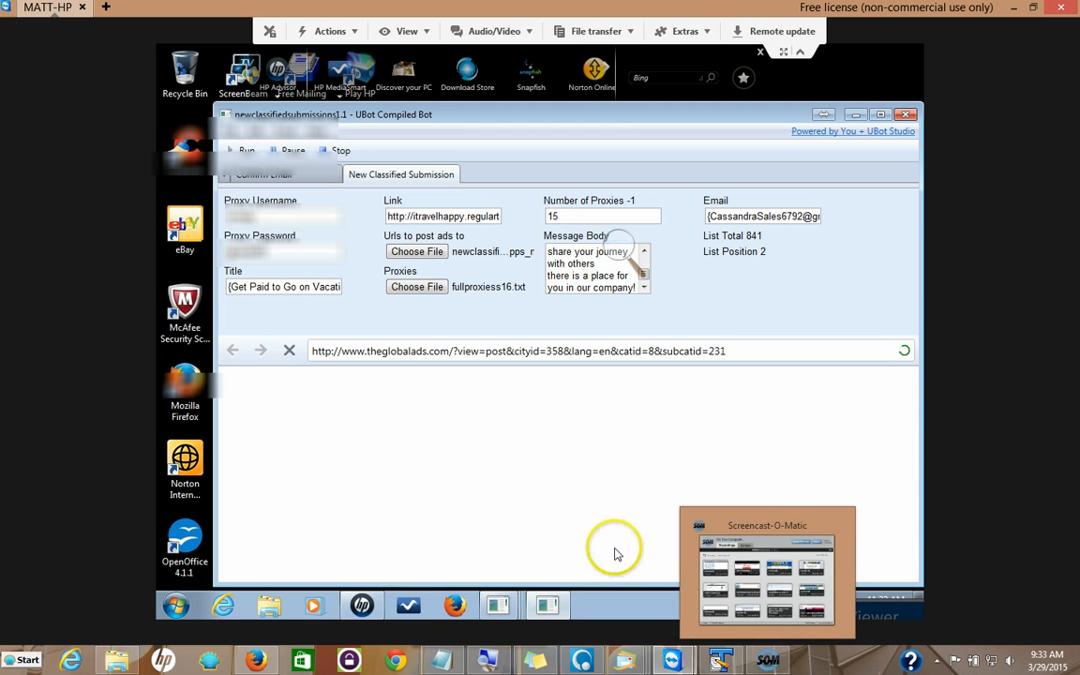
{"action": "left_click", "coordinate": [768, 659]}
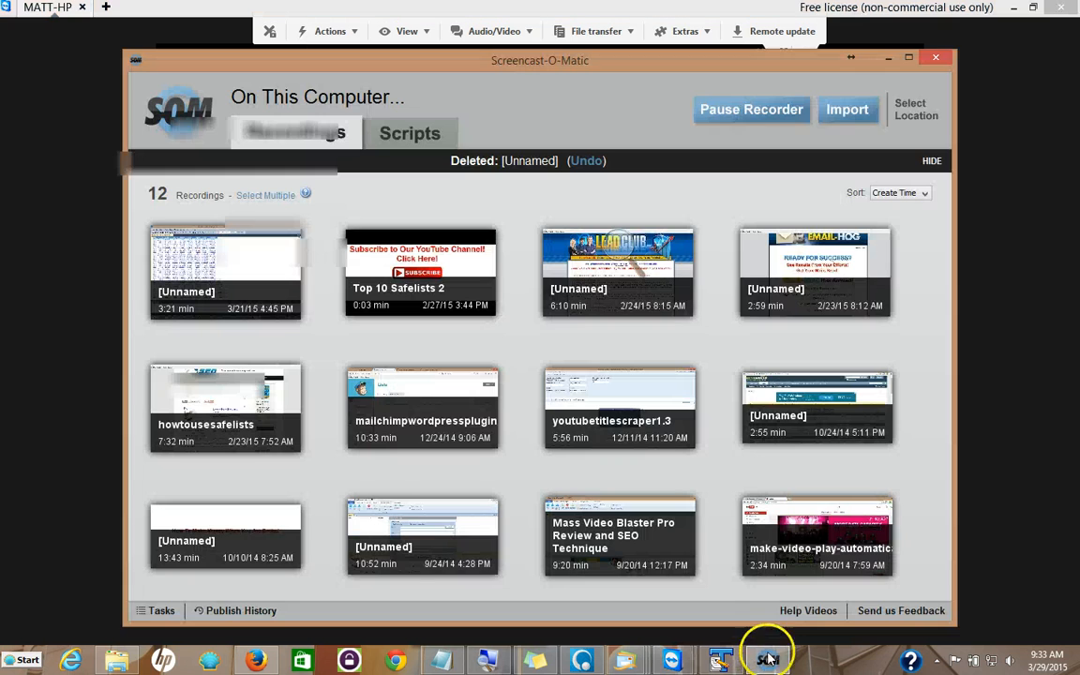